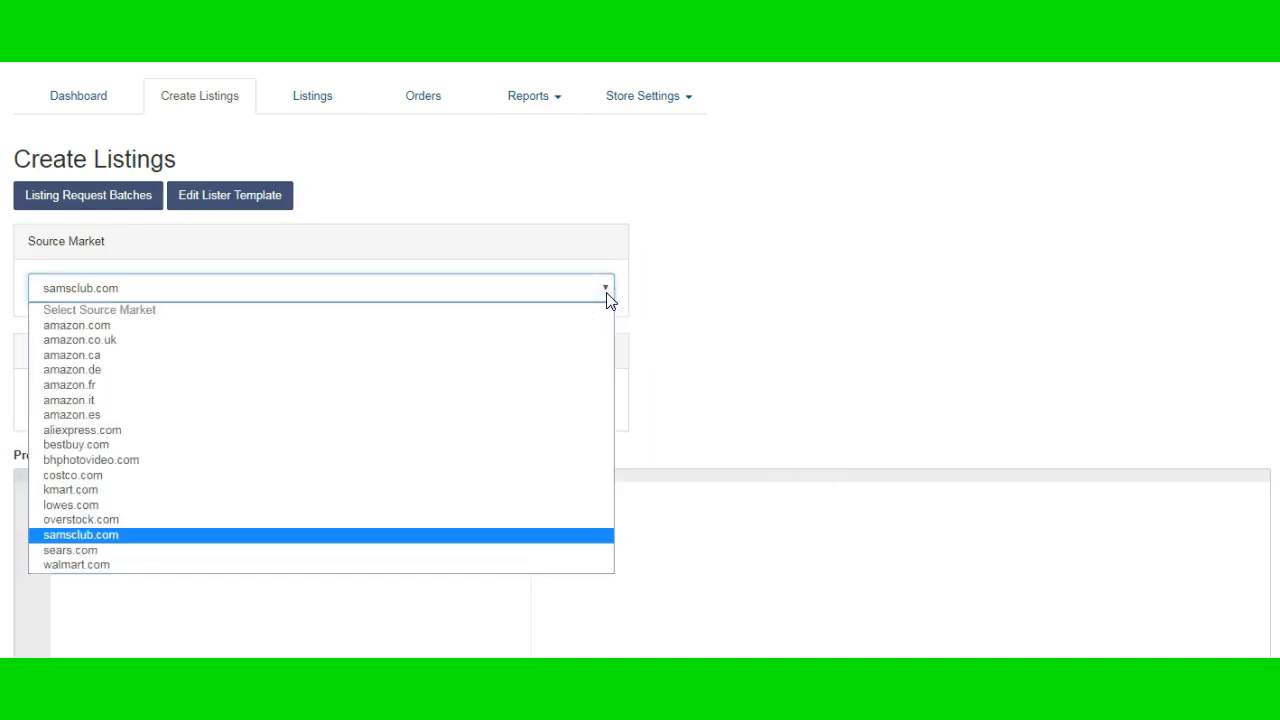
mouse_move(72, 355)
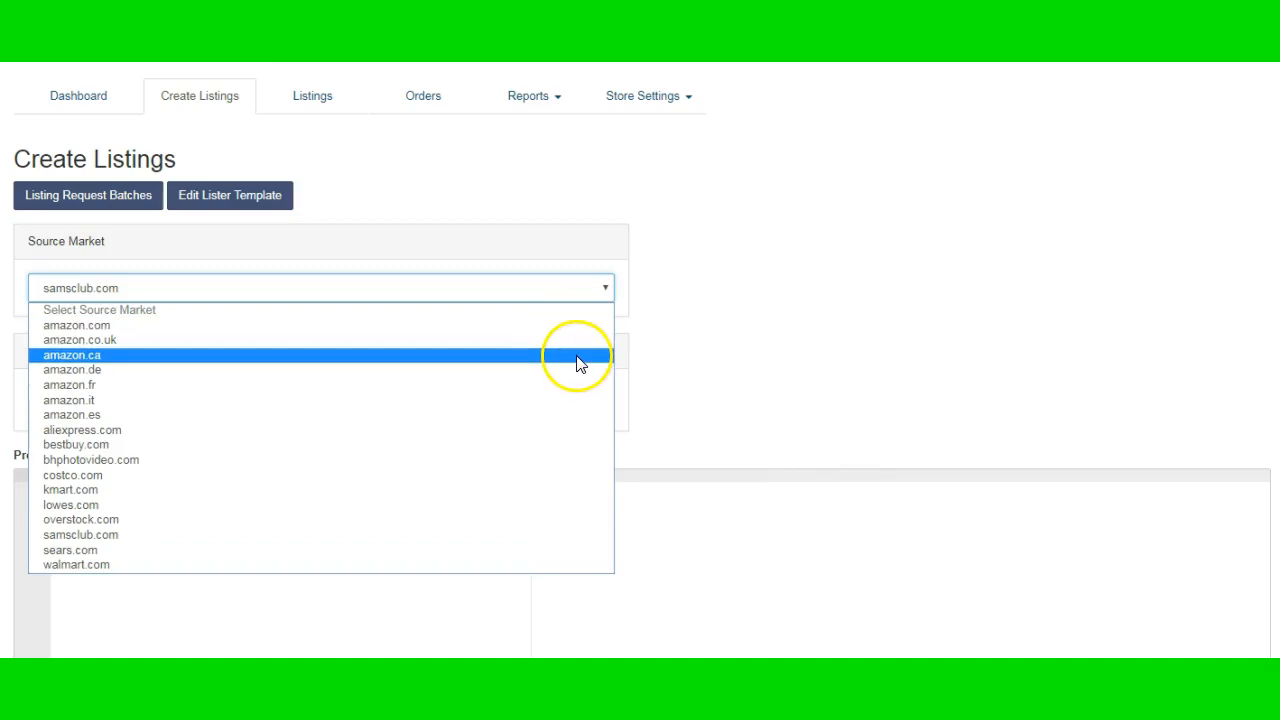
mouse_move(570, 358)
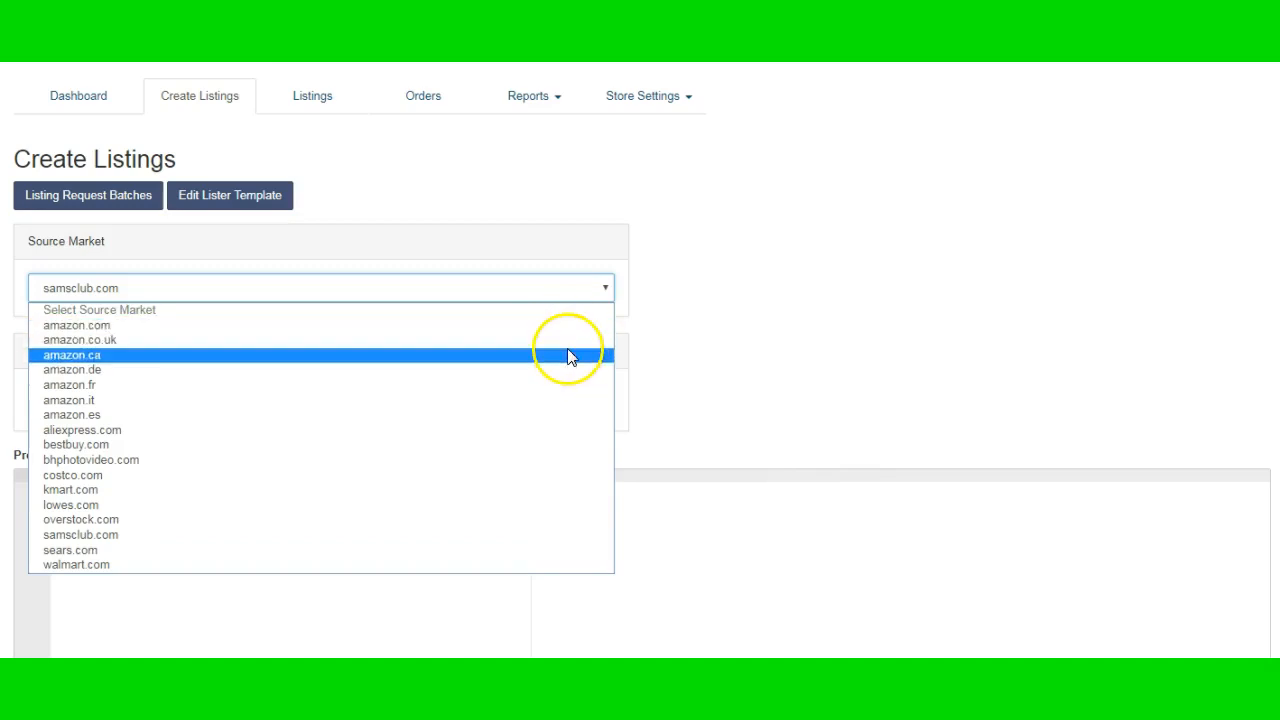
mouse_move(530, 383)
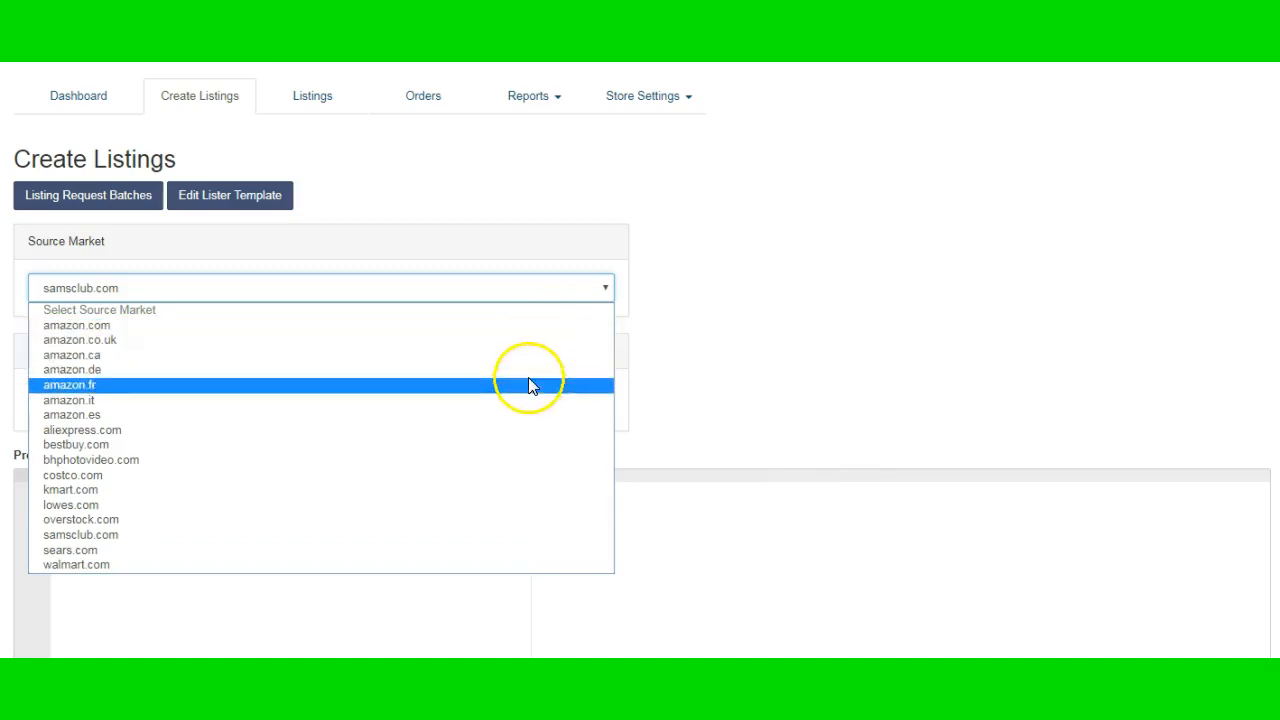
mouse_move(528, 452)
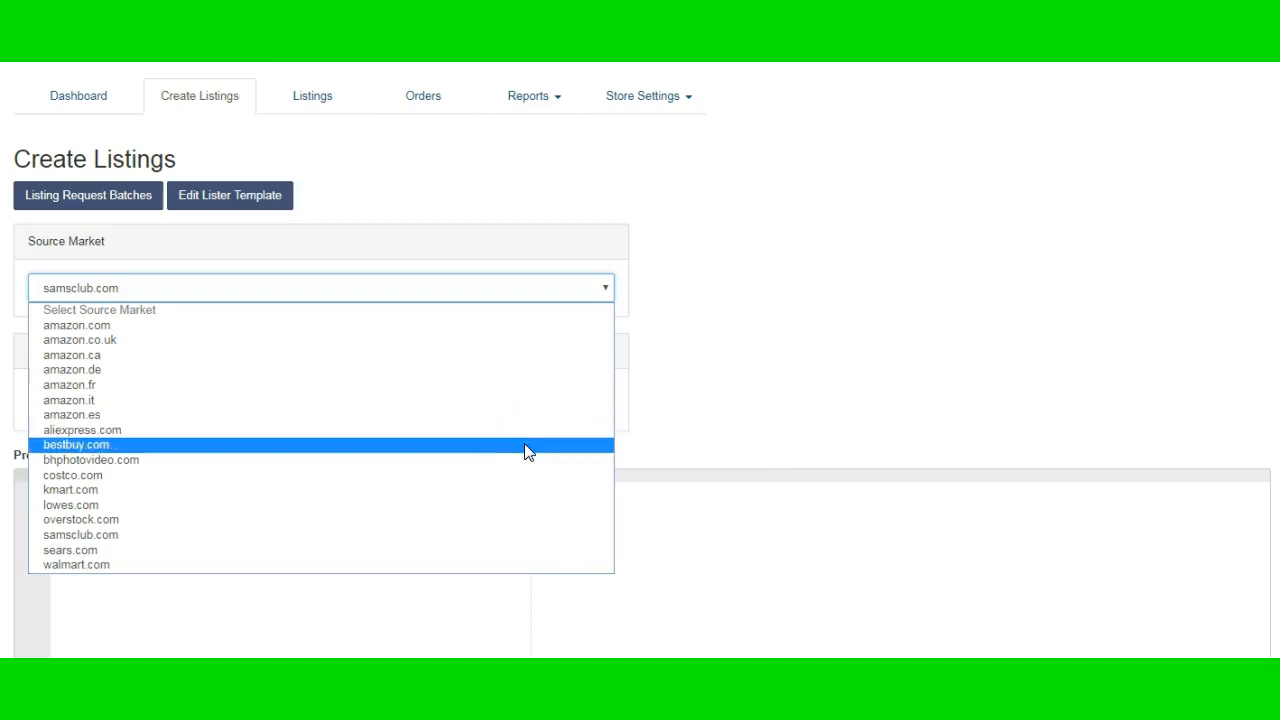
mouse_move(528, 461)
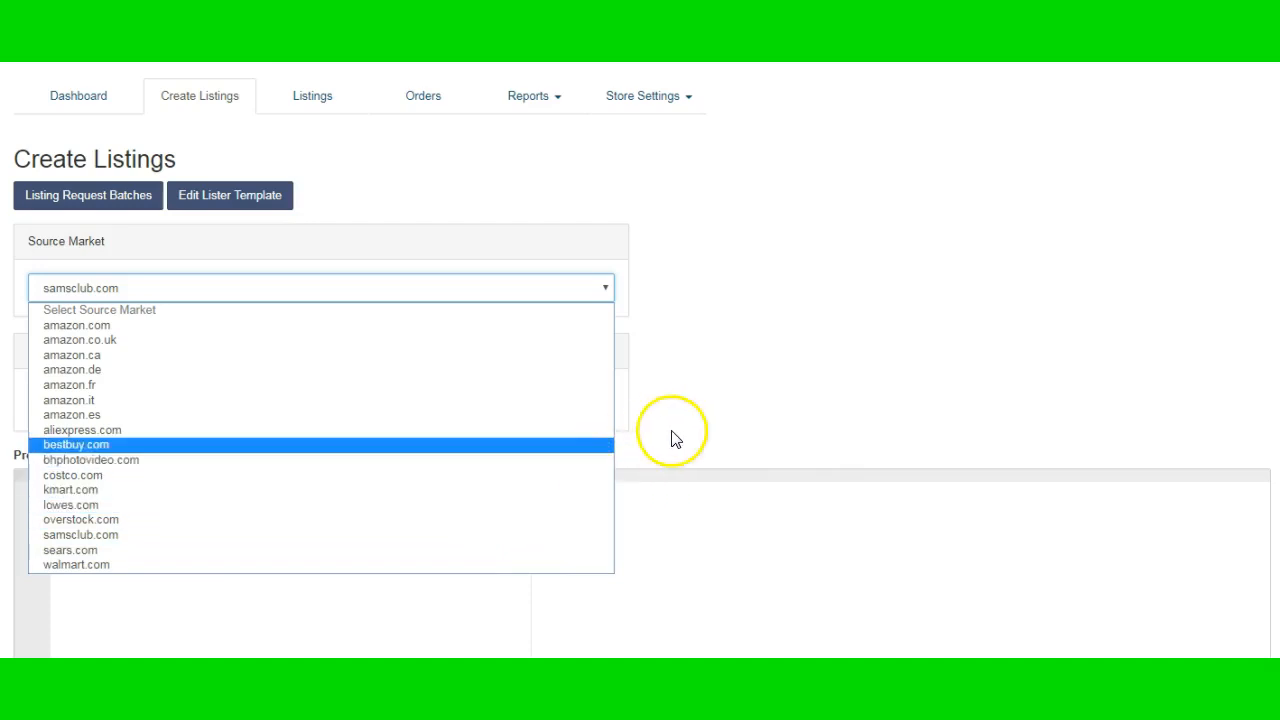
mouse_move(735, 324)
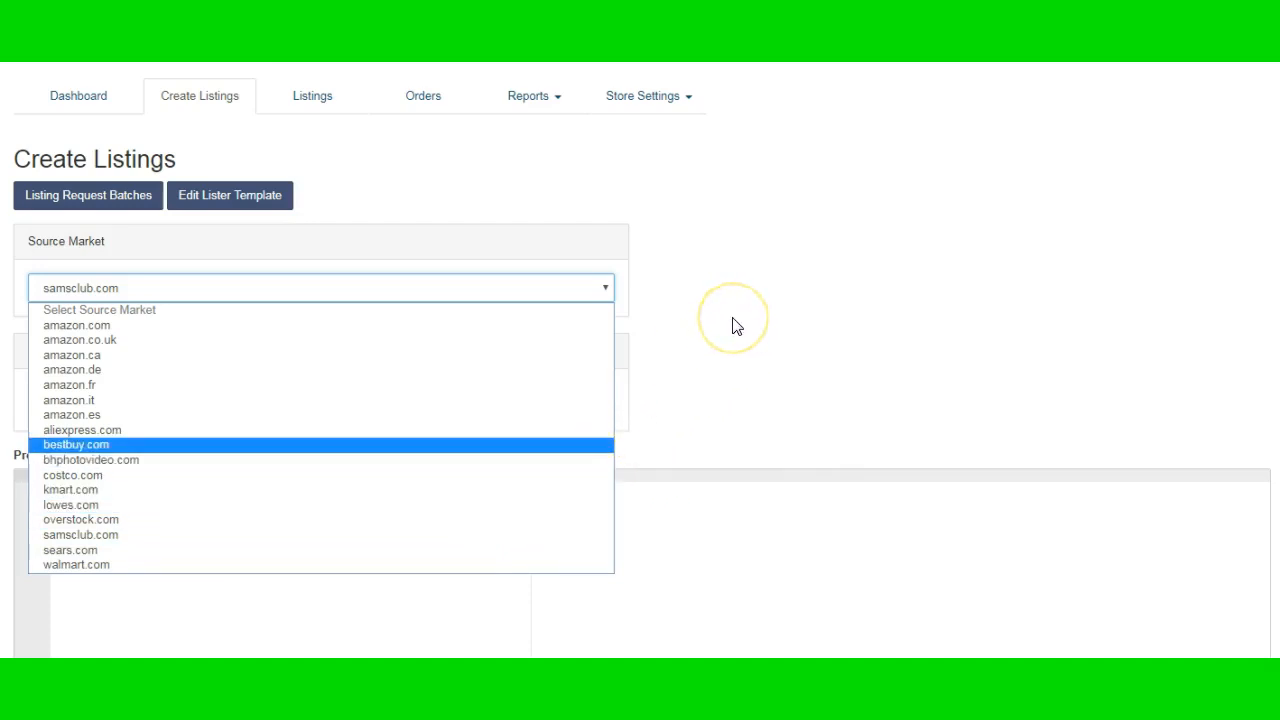
mouse_move(735, 324)
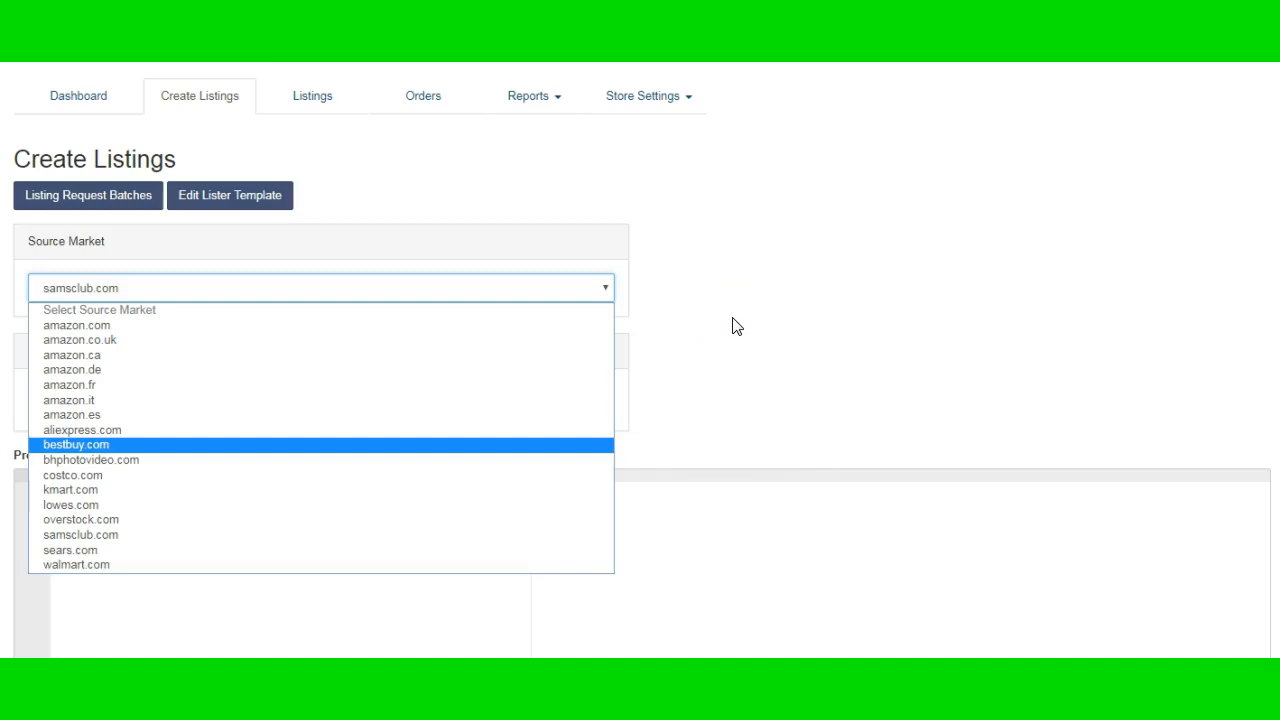
mouse_move(465, 455)
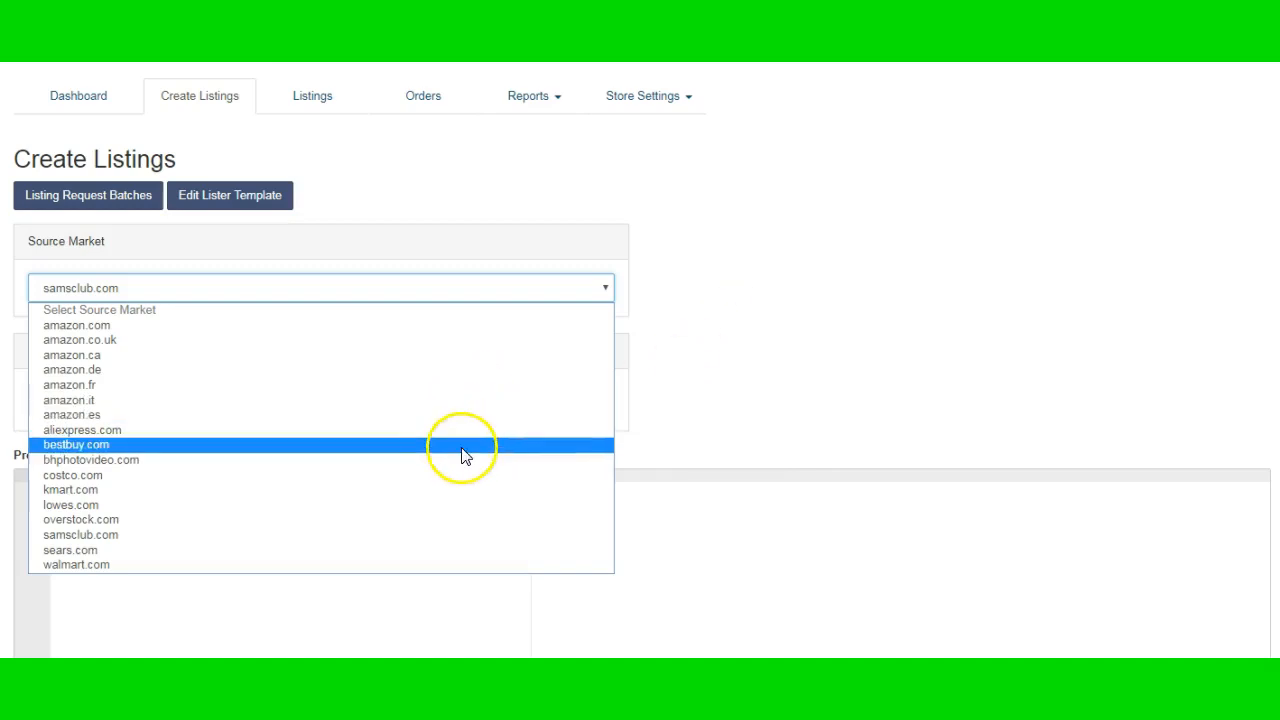
mouse_move(487, 512)
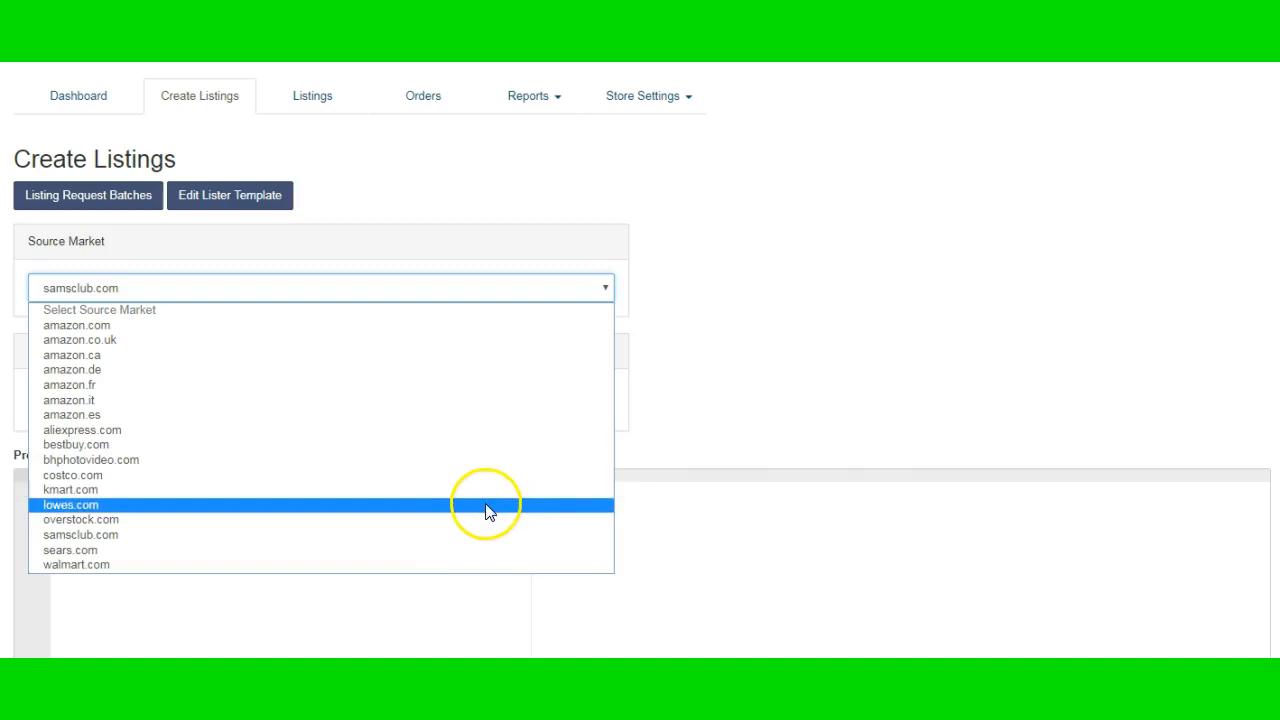
mouse_move(475, 537)
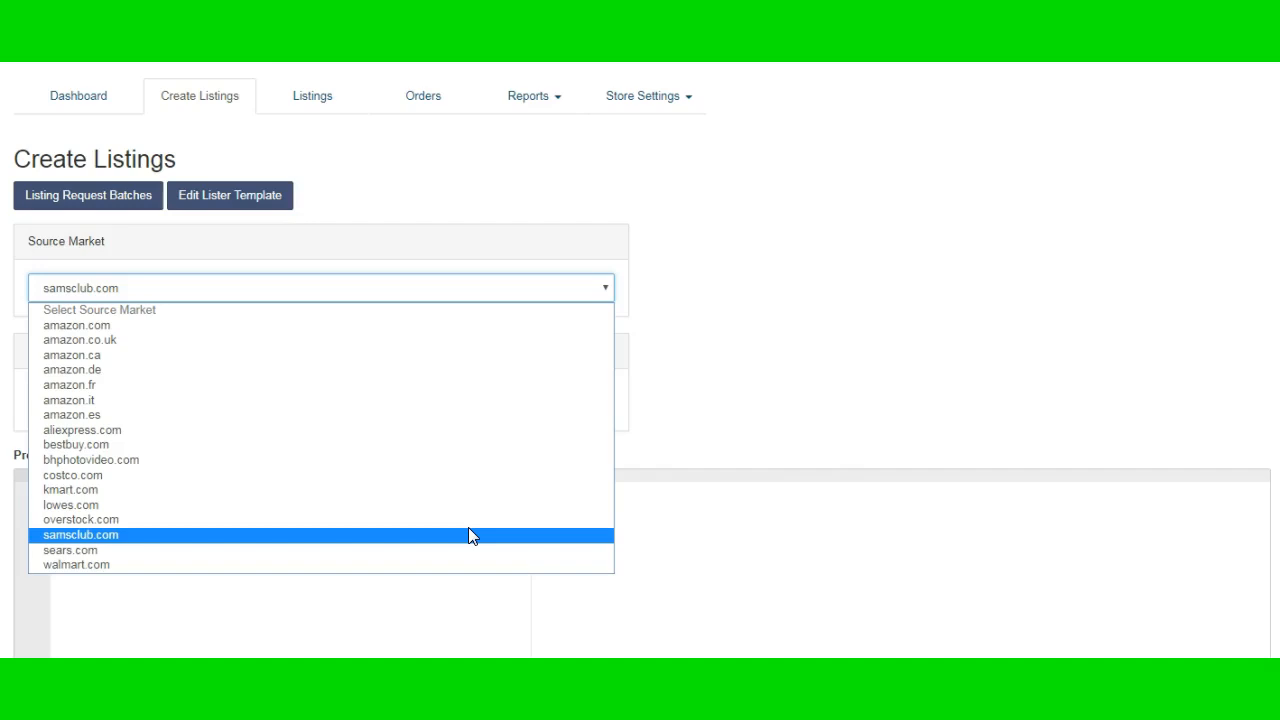
- Keep samsclub.com selected as Source Market, with the Product Ids field still blank
left_click(81, 532)
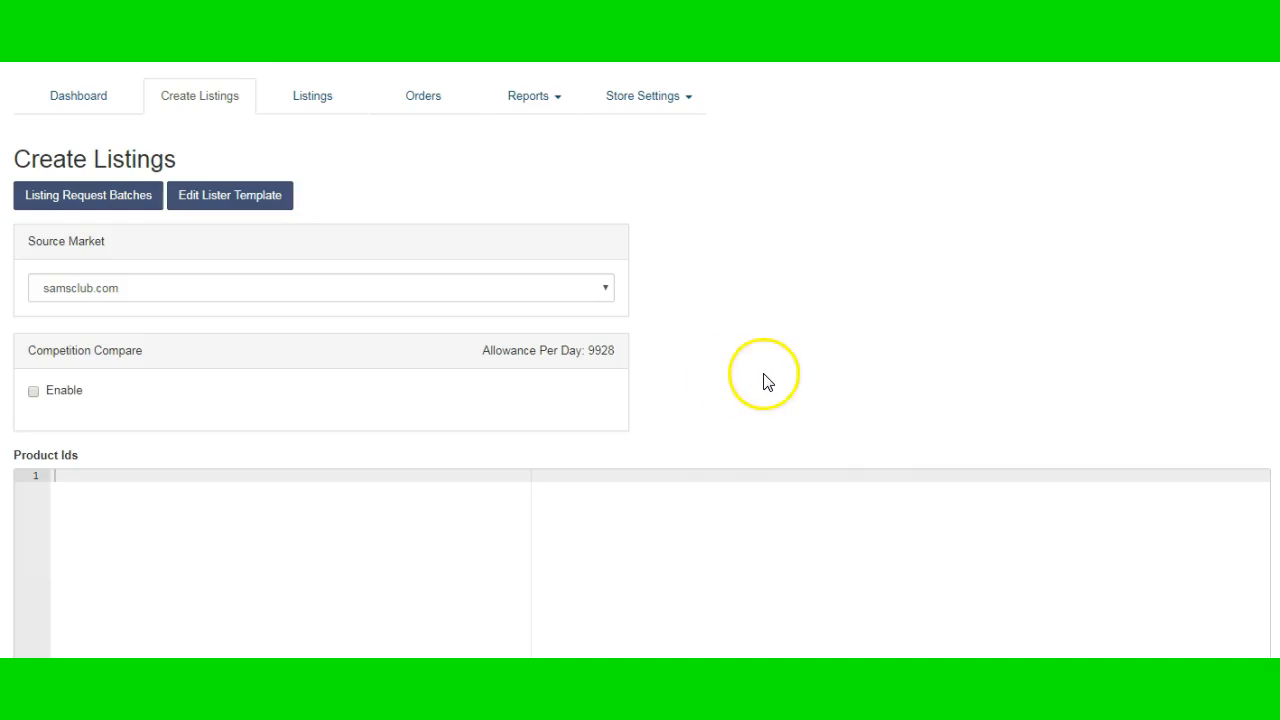
mouse_move(742, 293)
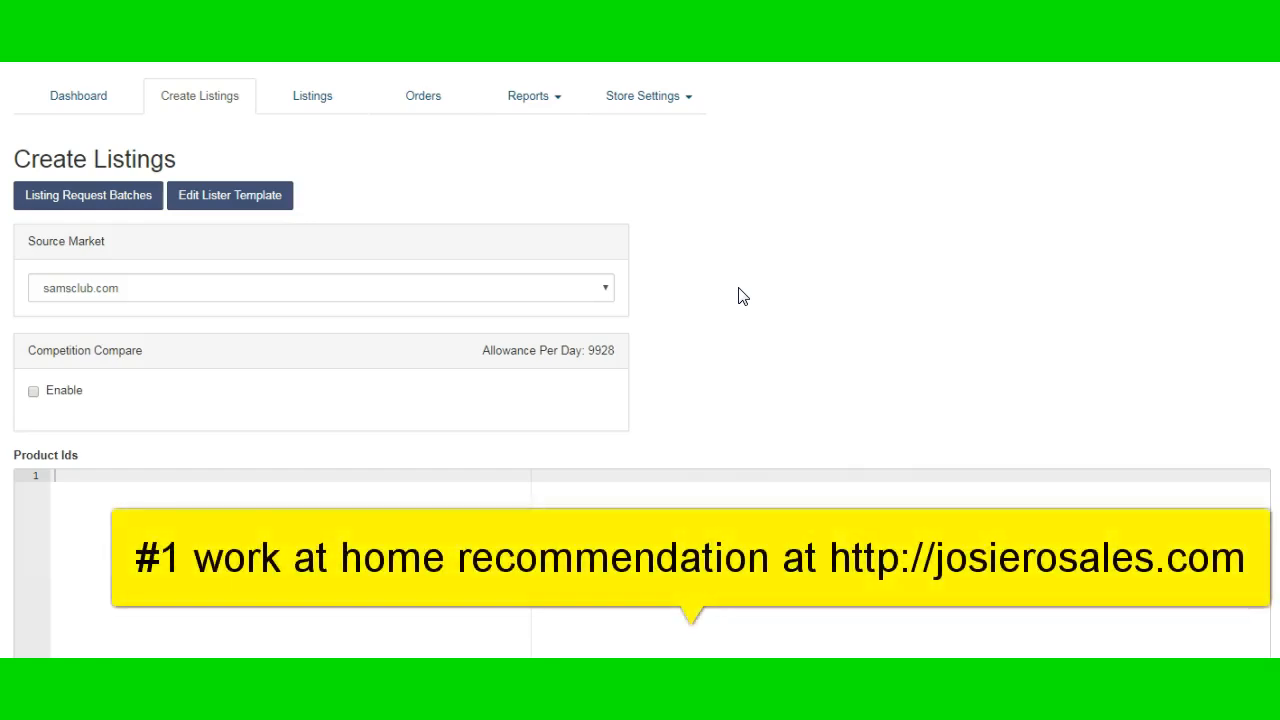
mouse_move(750, 232)
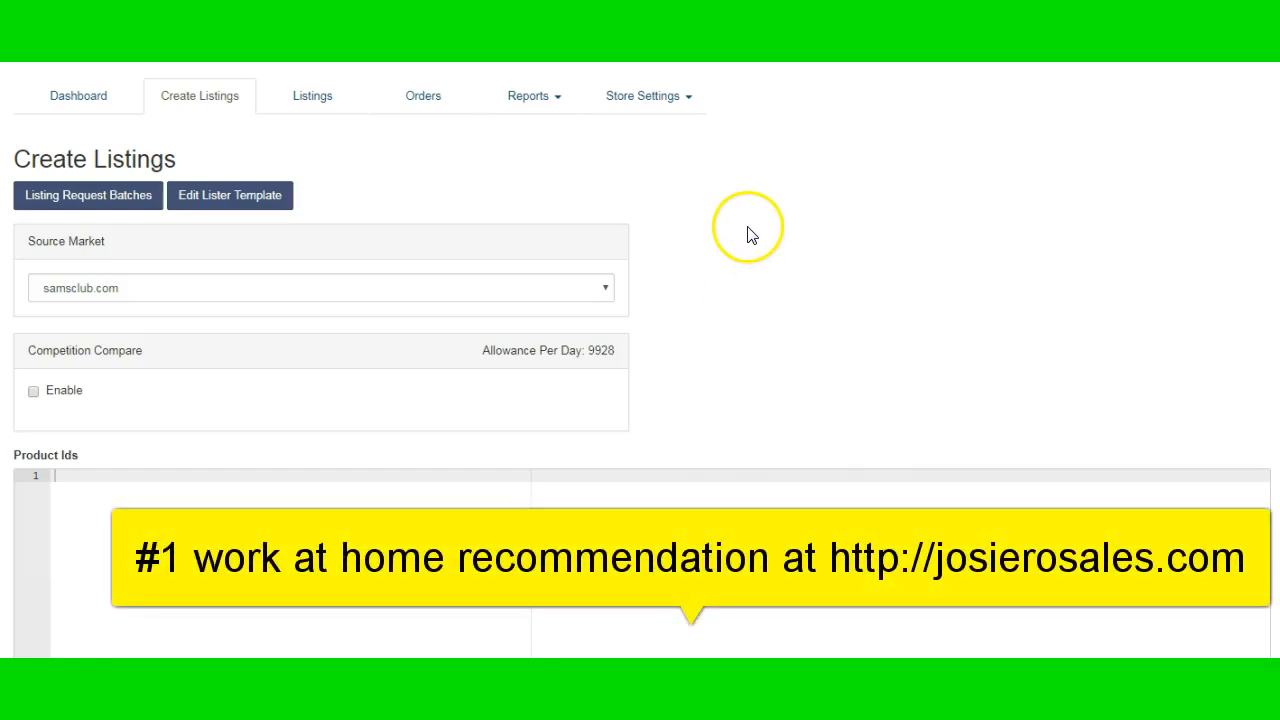
mouse_move(569, 183)
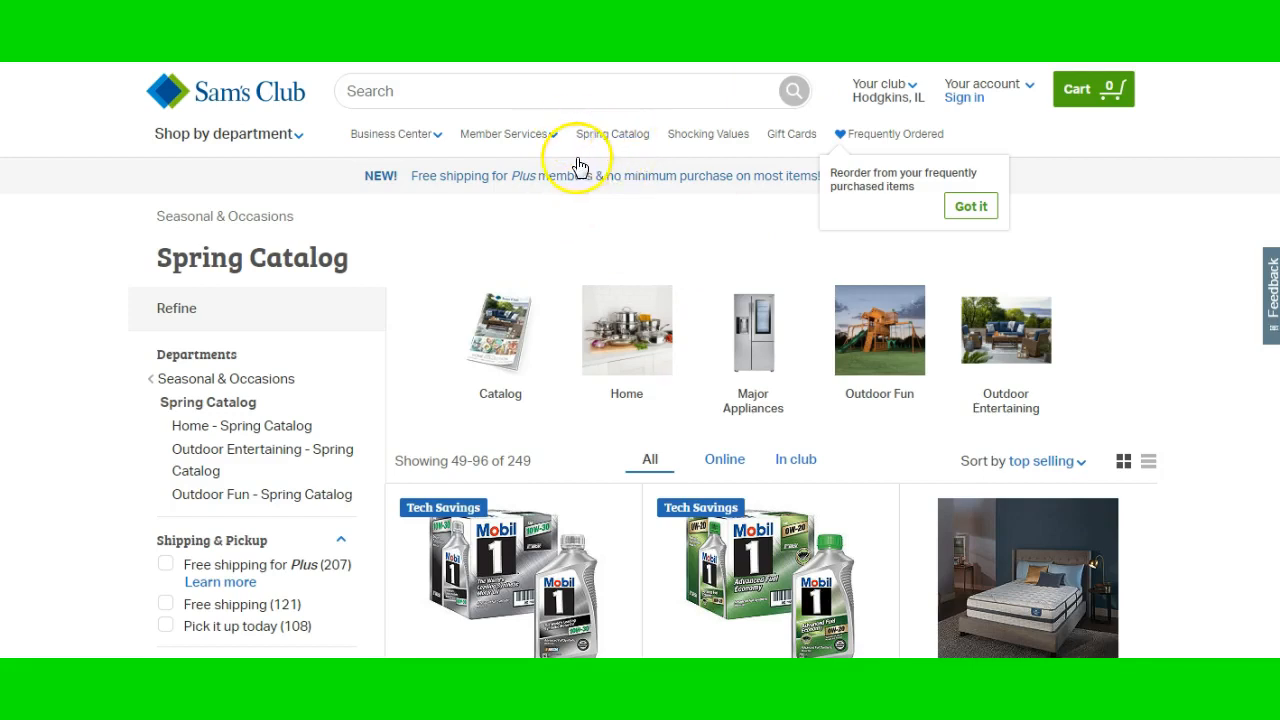
- Filter the Spring Catalog to Outdoor Entertaining, showing five patio seating sets
scroll("down", 3)
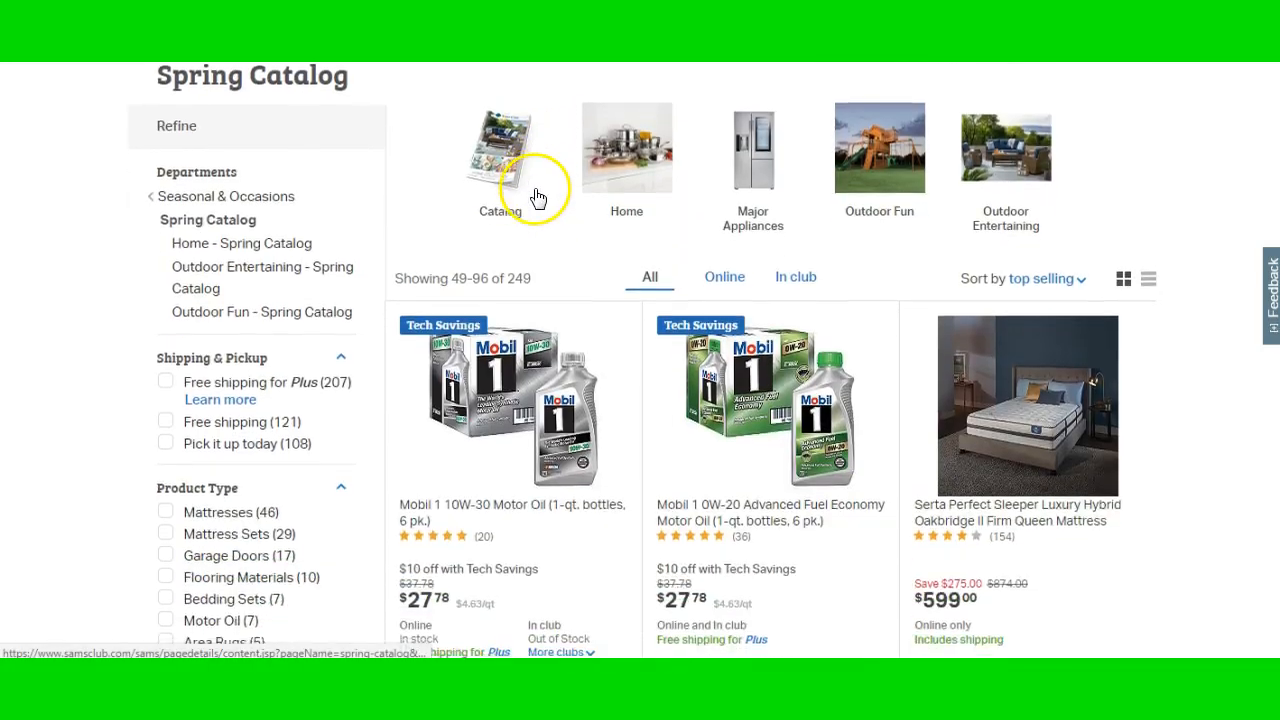
scroll("down", 3)
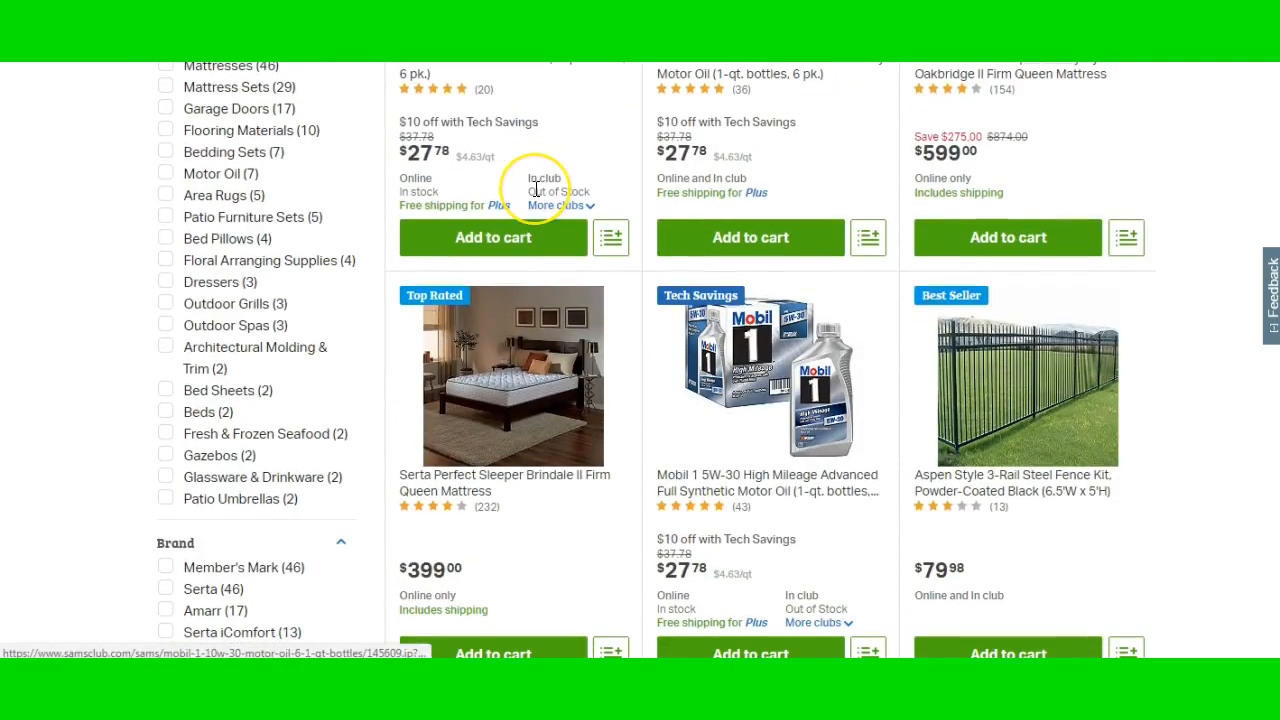
scroll("down", 3)
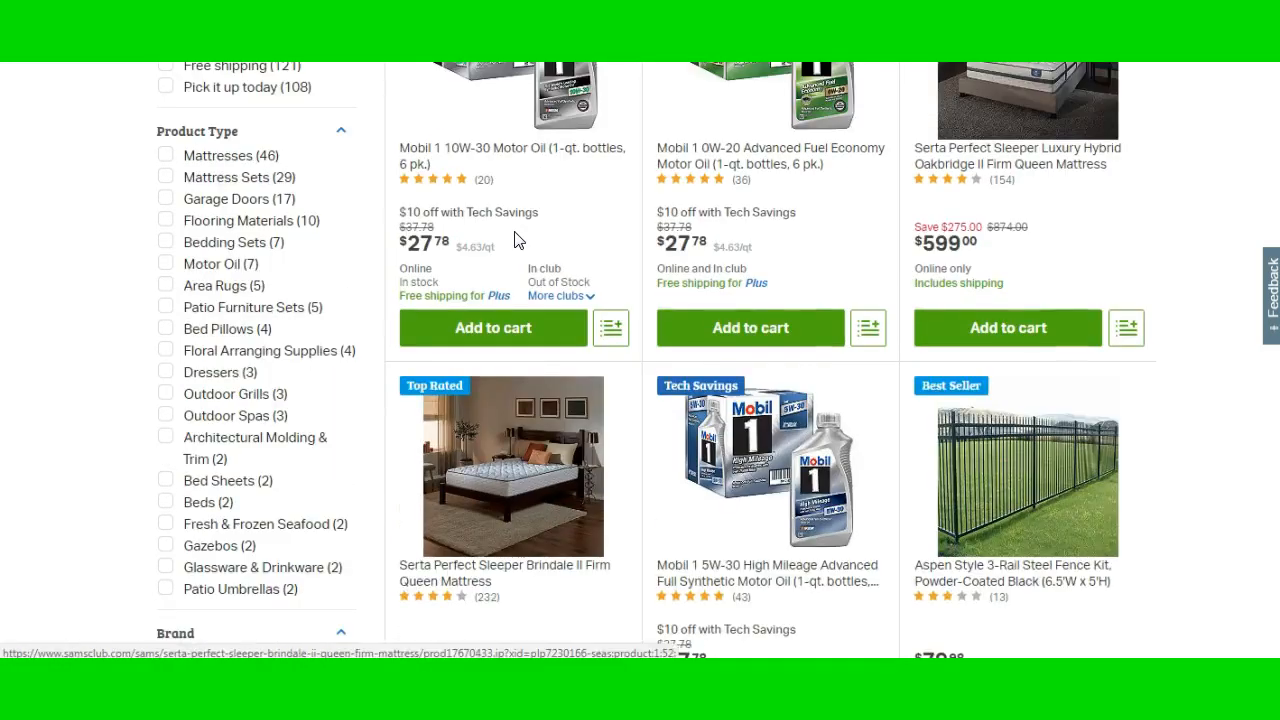
scroll("up", 3)
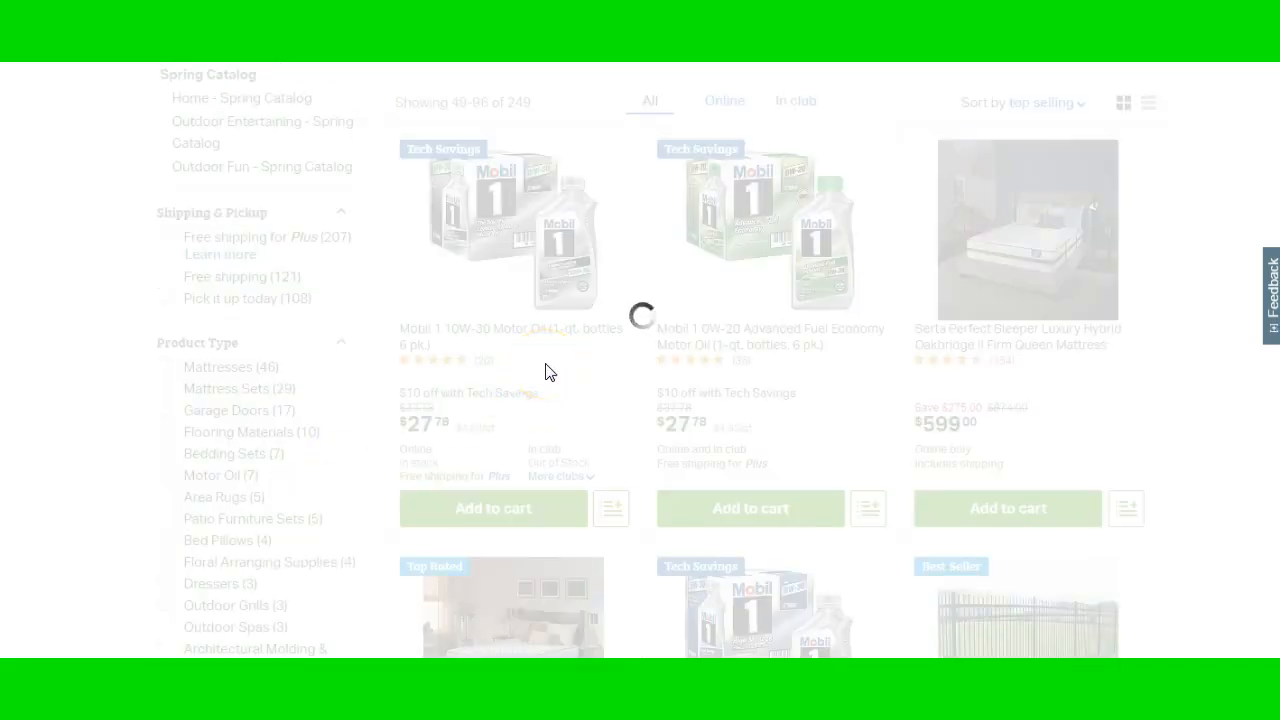
left_click(165, 590)
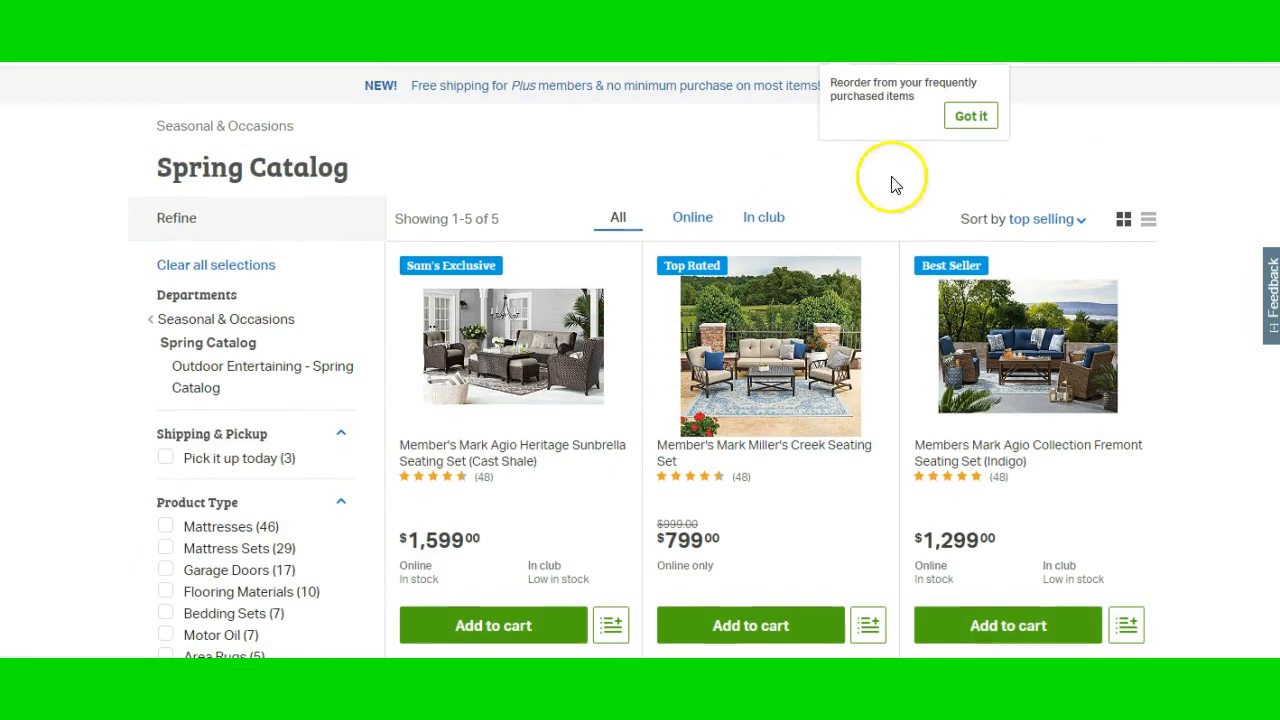
mouse_move(837, 72)
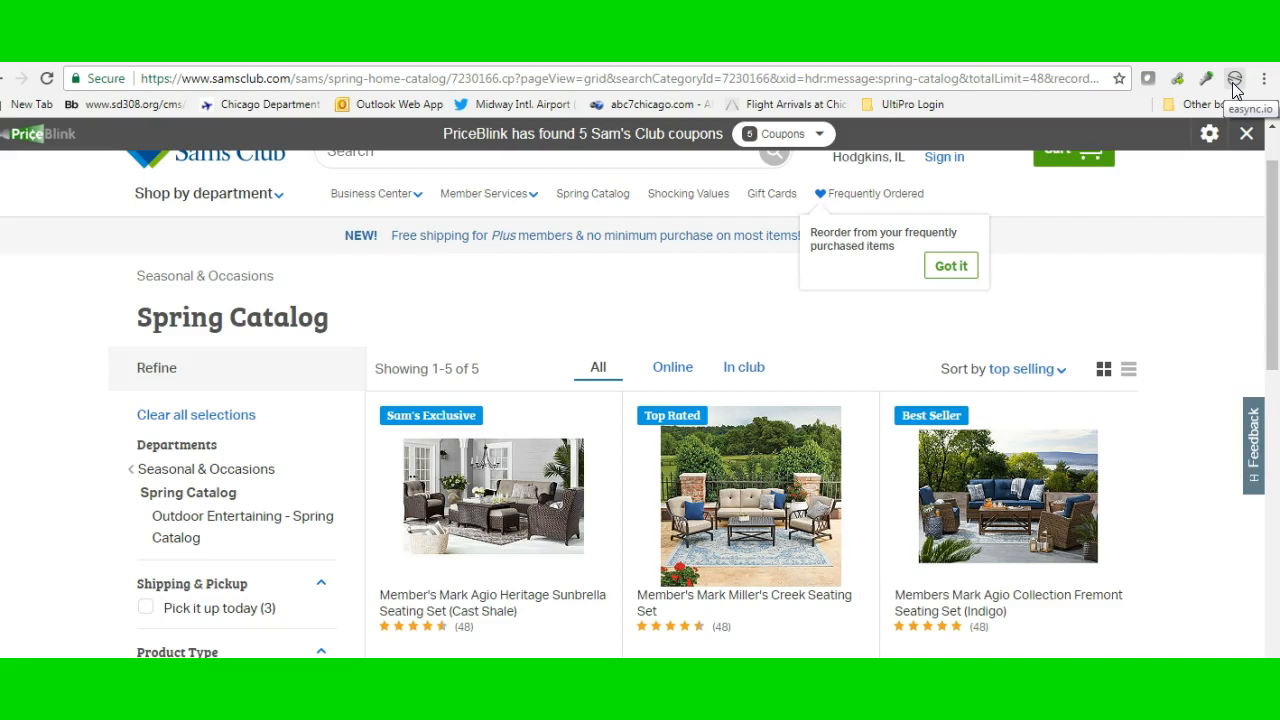
- Clear stored Sam's Club product ids in the Easync extension and grab this catalog page's products
left_click(1209, 78)
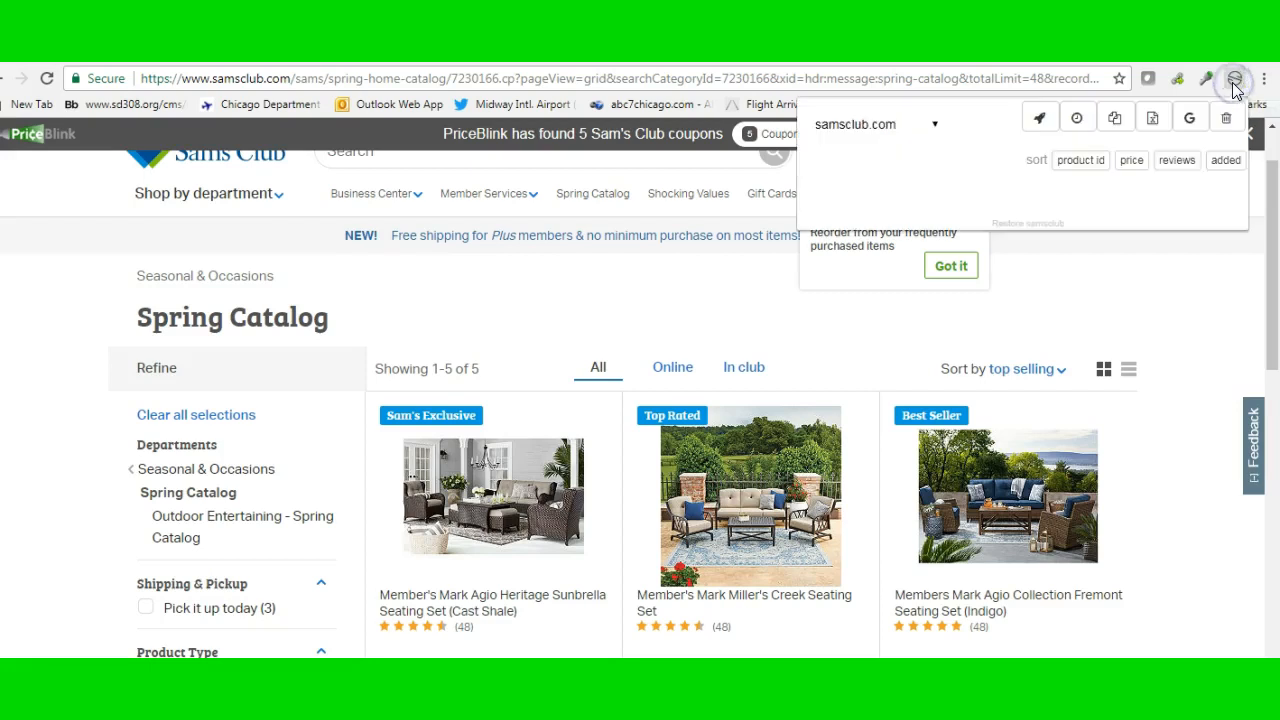
left_click(935, 124)
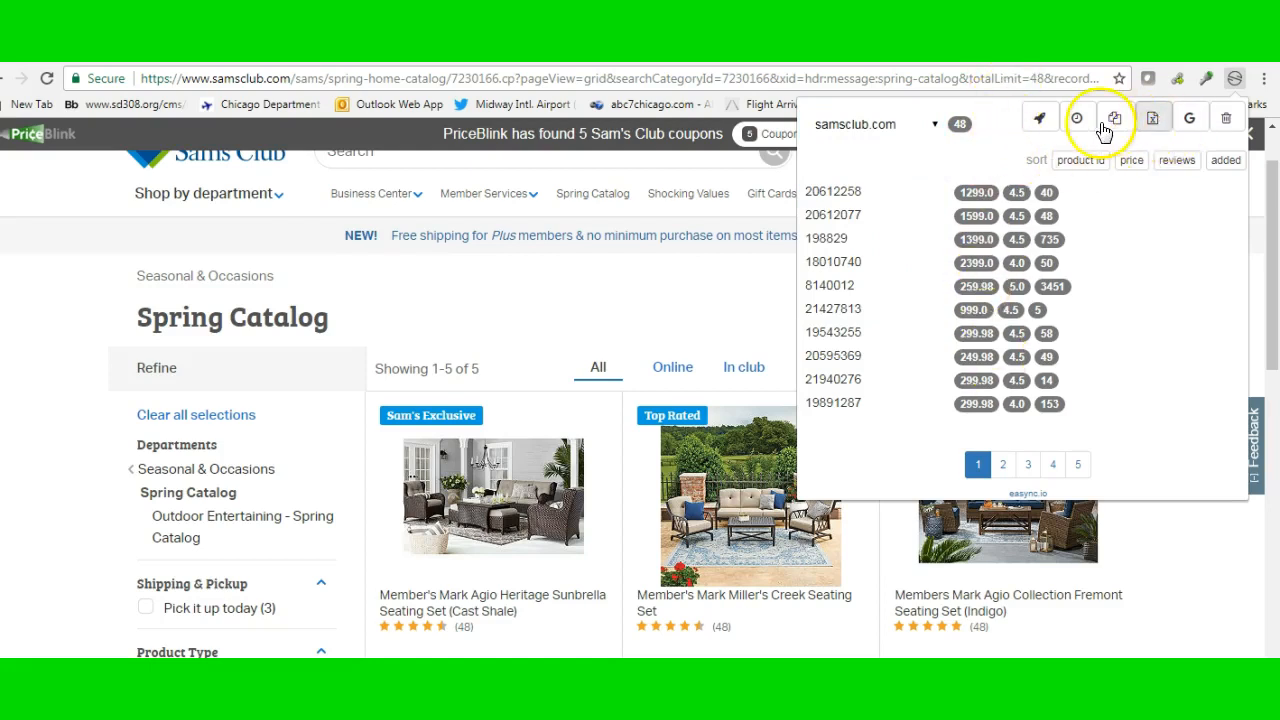
mouse_move(1227, 117)
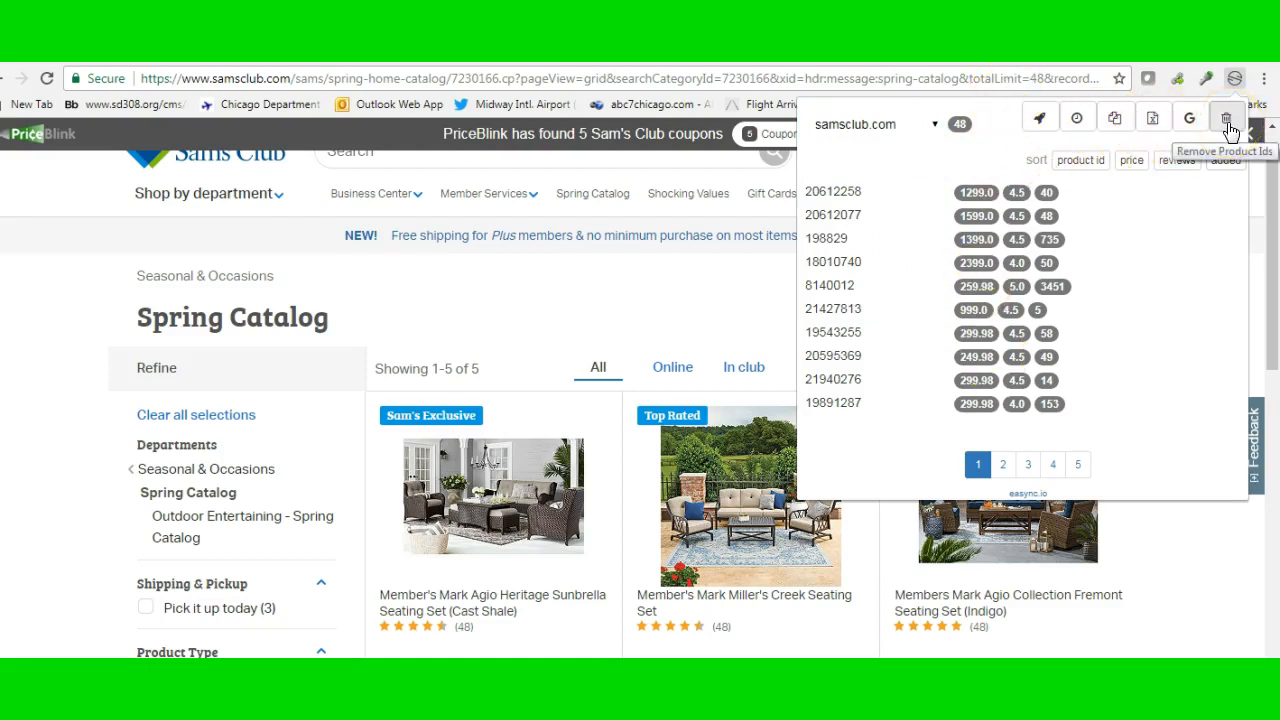
left_click(1227, 116)
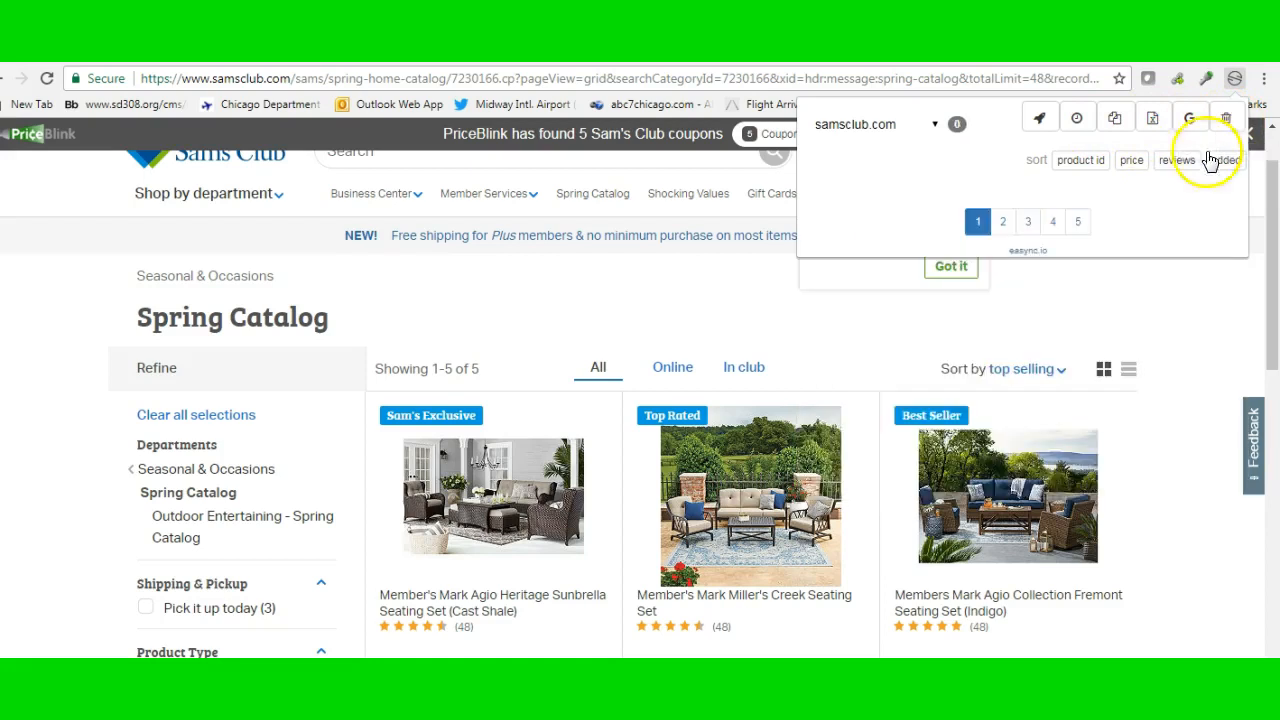
mouse_move(1039, 117)
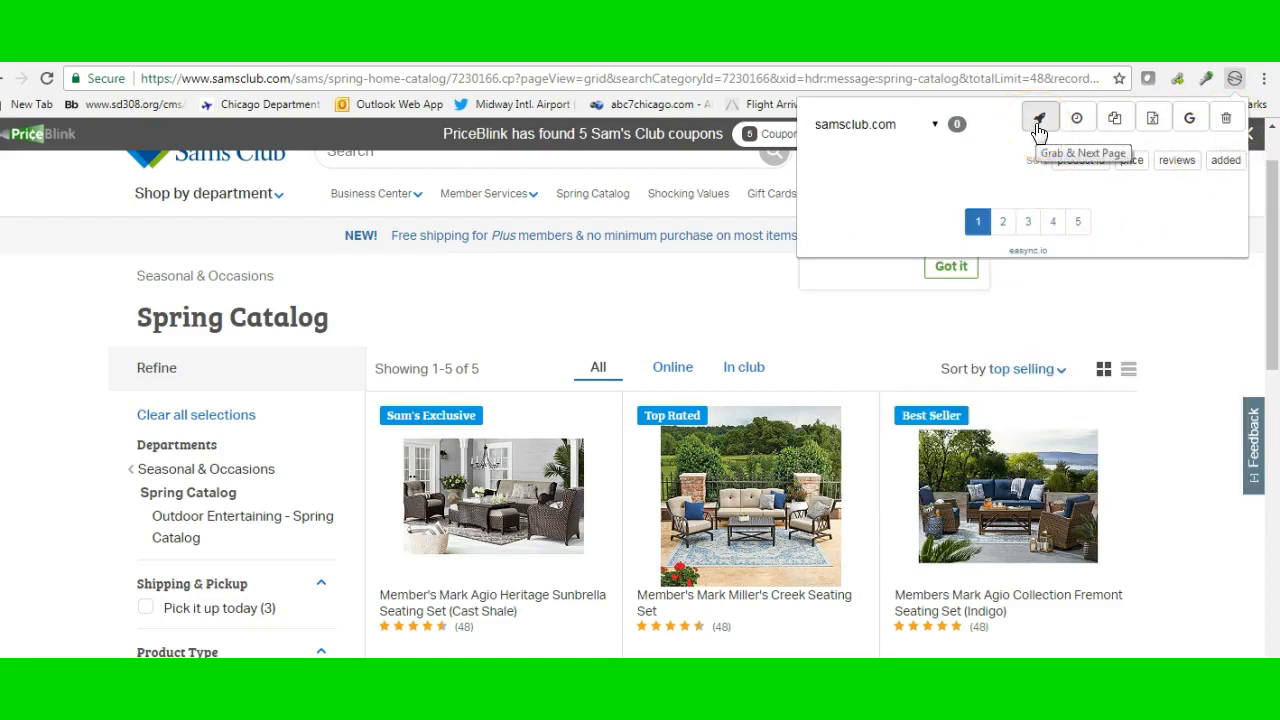
left_click(1038, 116)
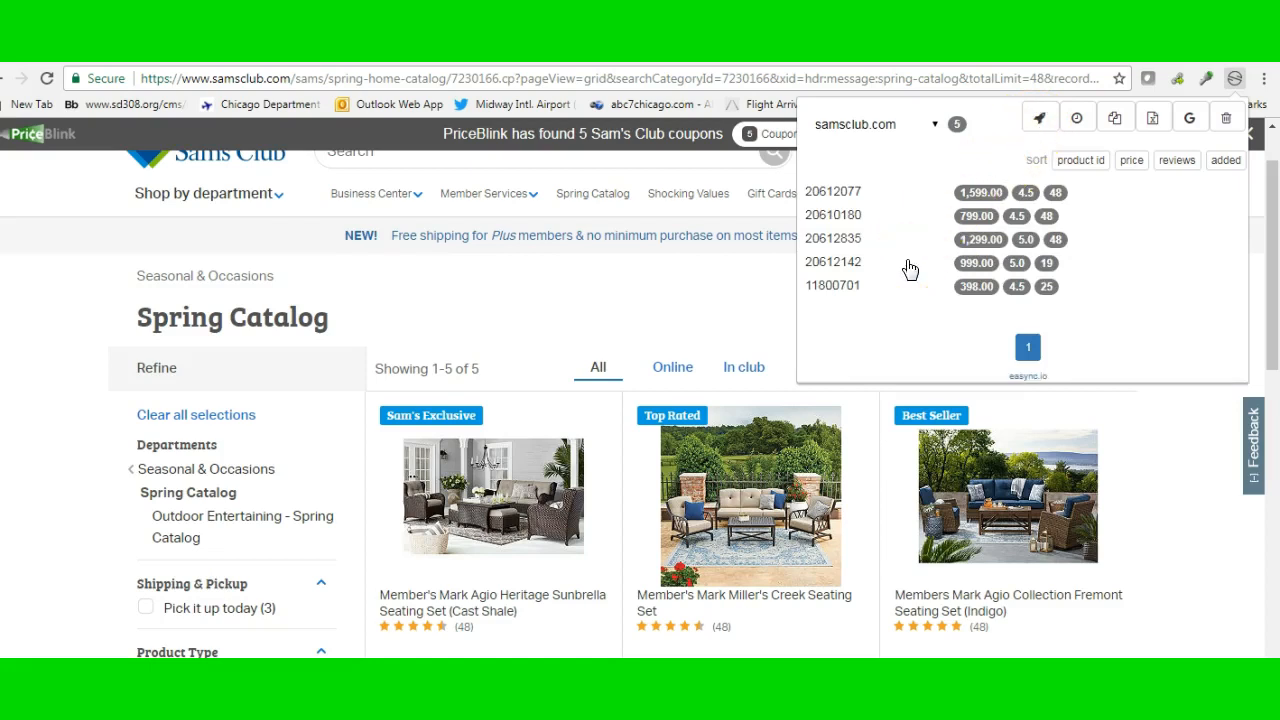
left_click(907, 258)
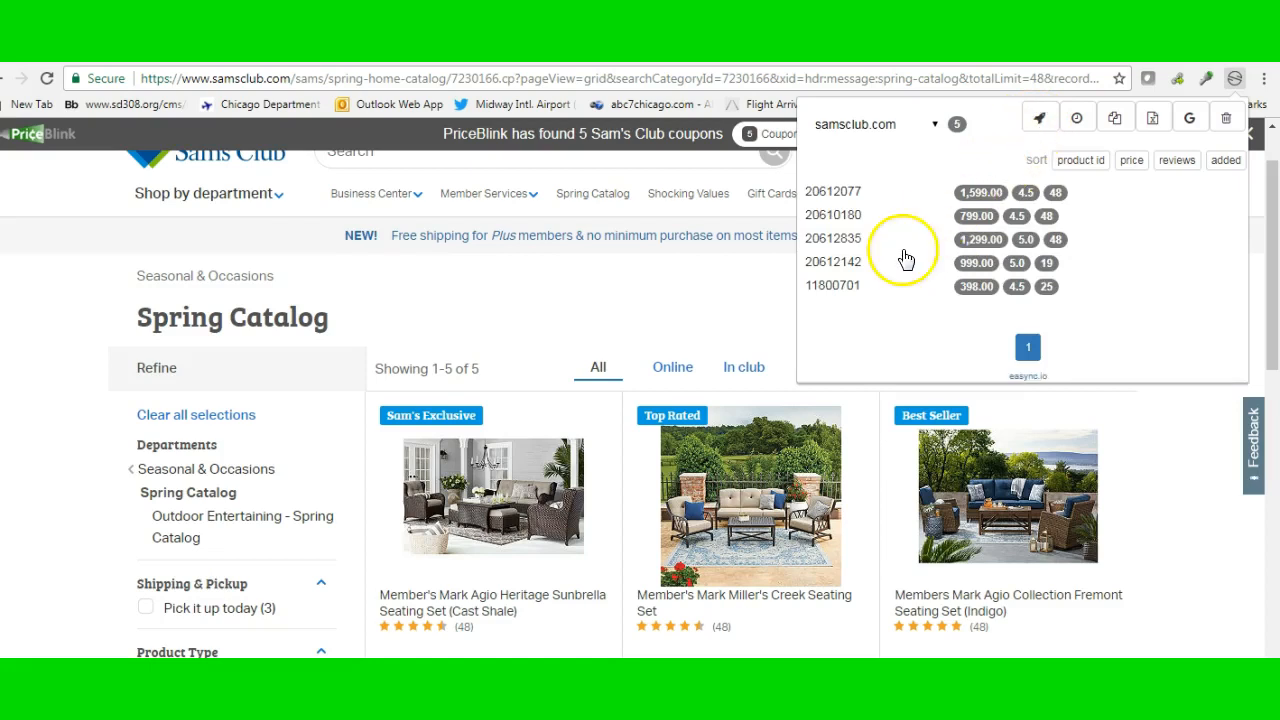
mouse_move(973, 180)
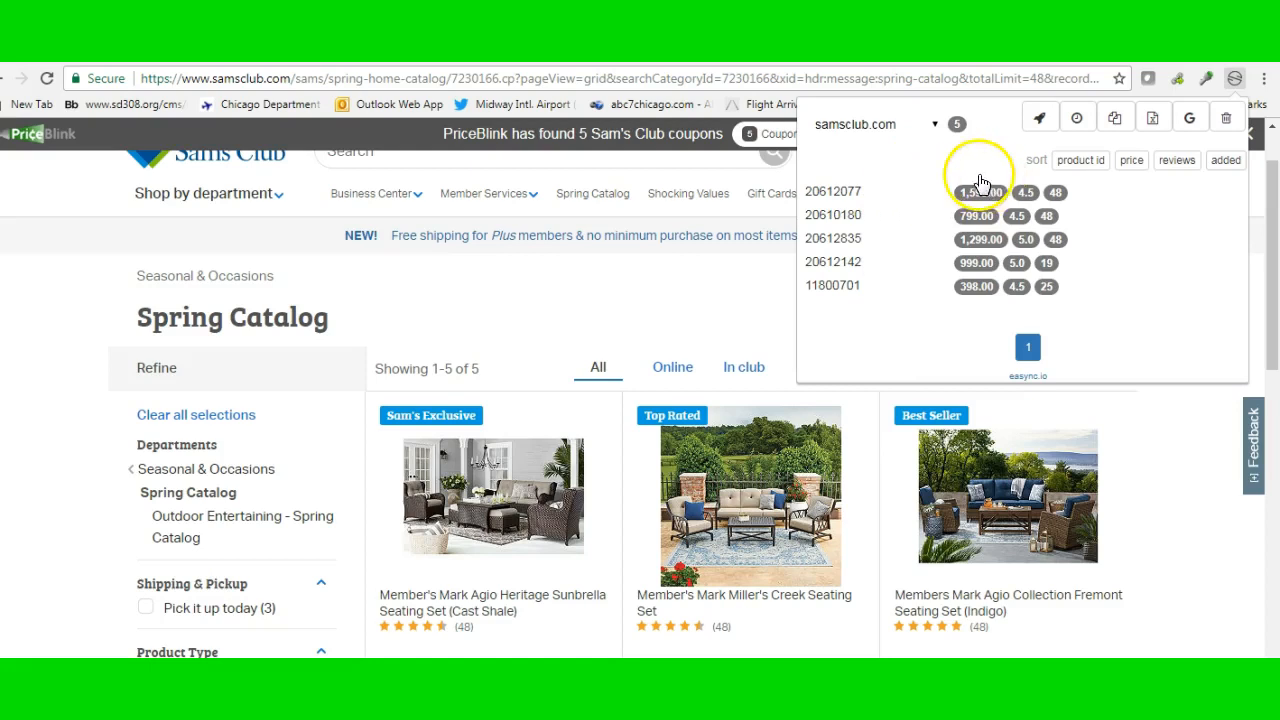
mouse_move(1058, 168)
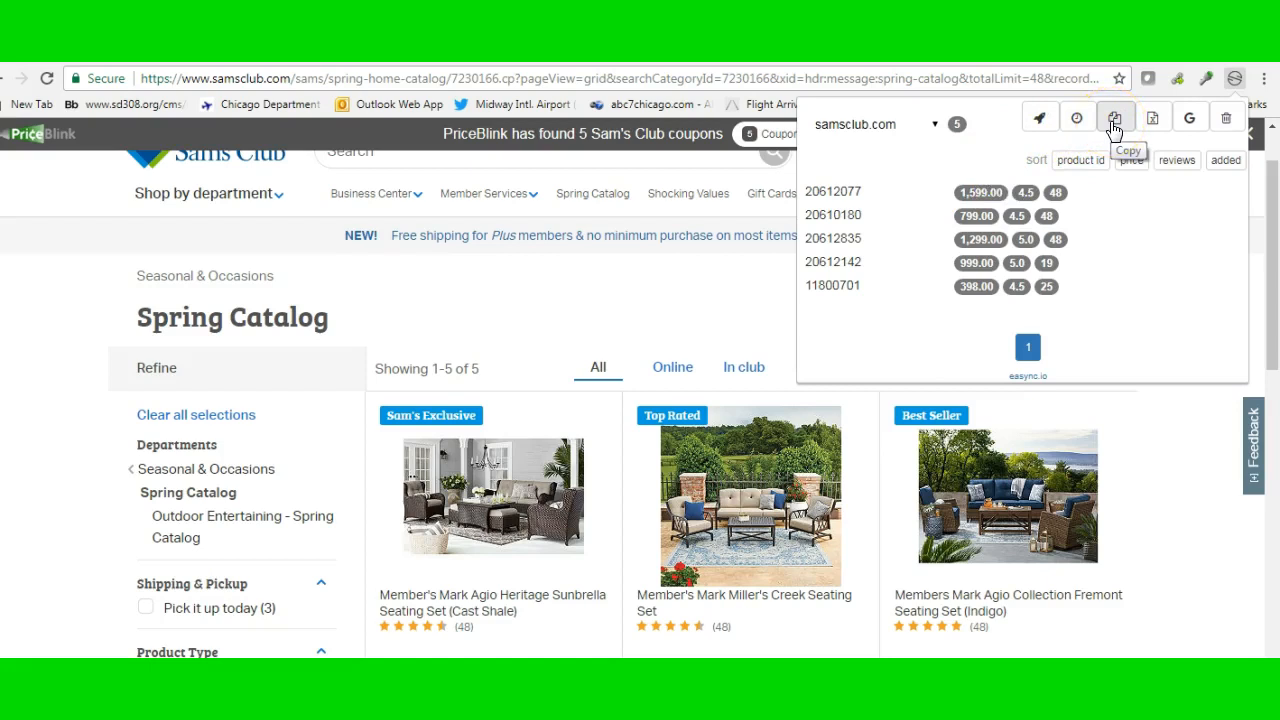
- Copy the five captured product ids to the clipboard
left_click(1114, 117)
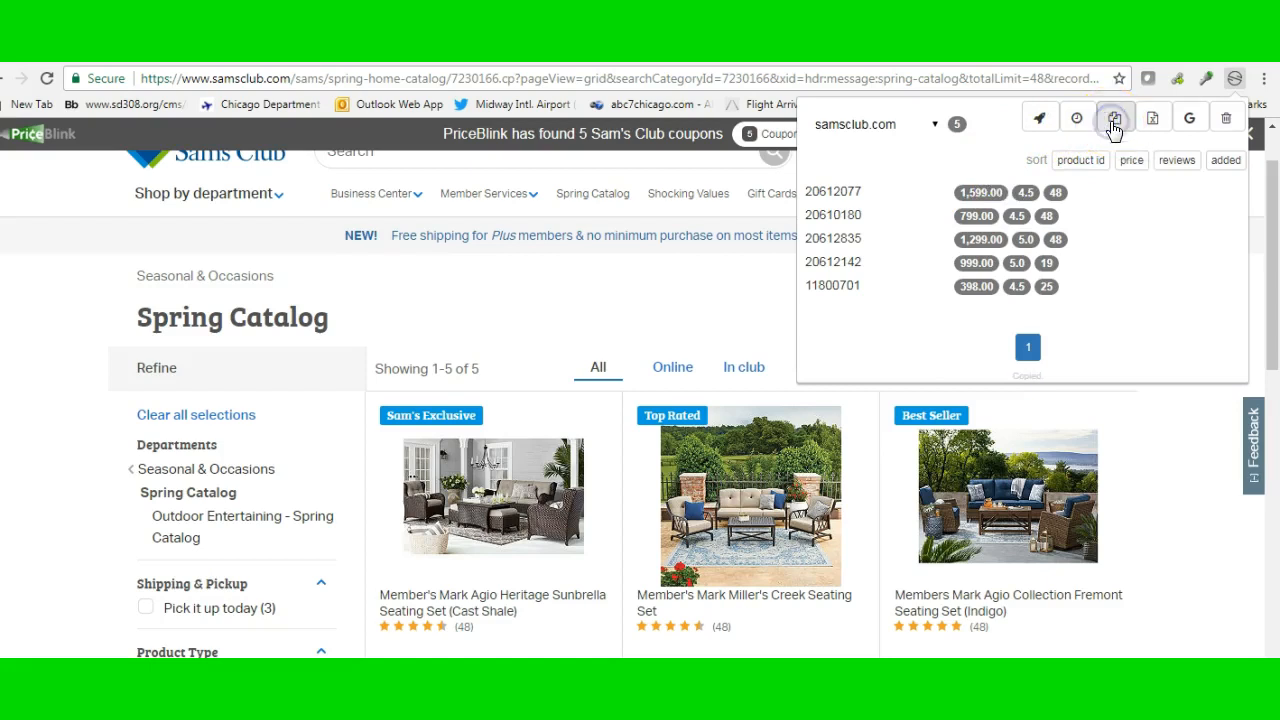
left_click(1114, 117)
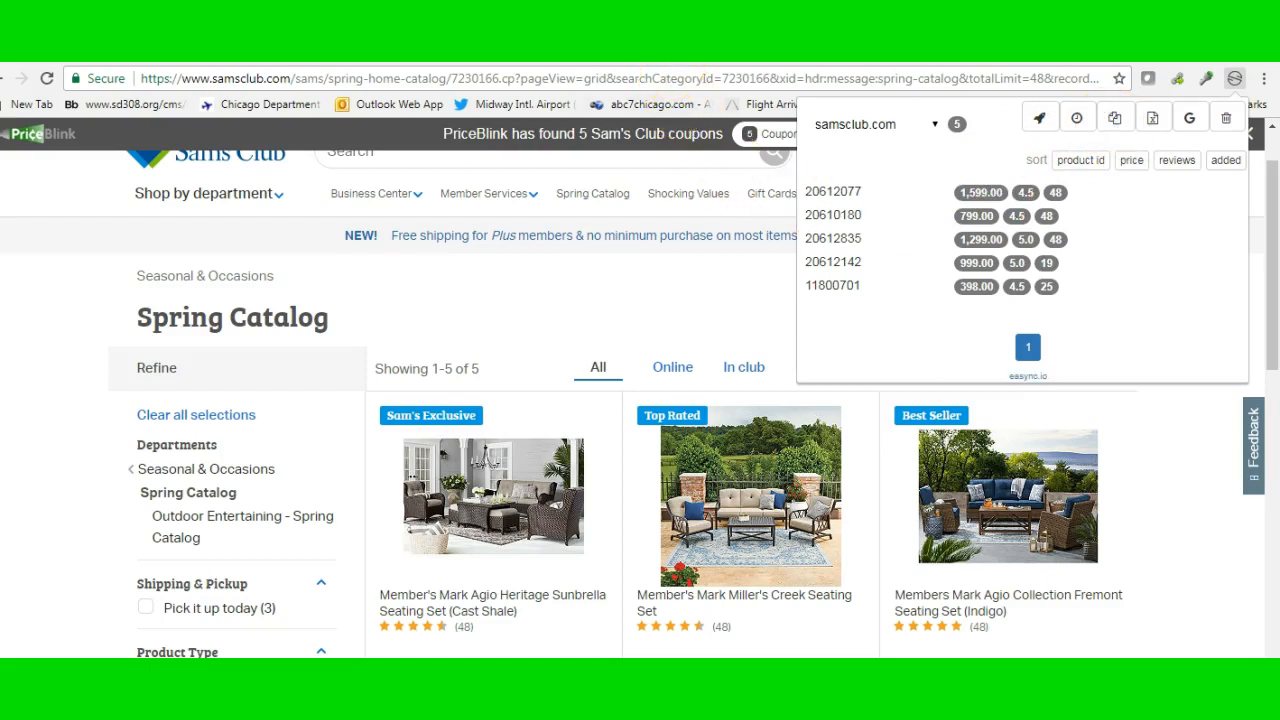
scroll("down", 3)
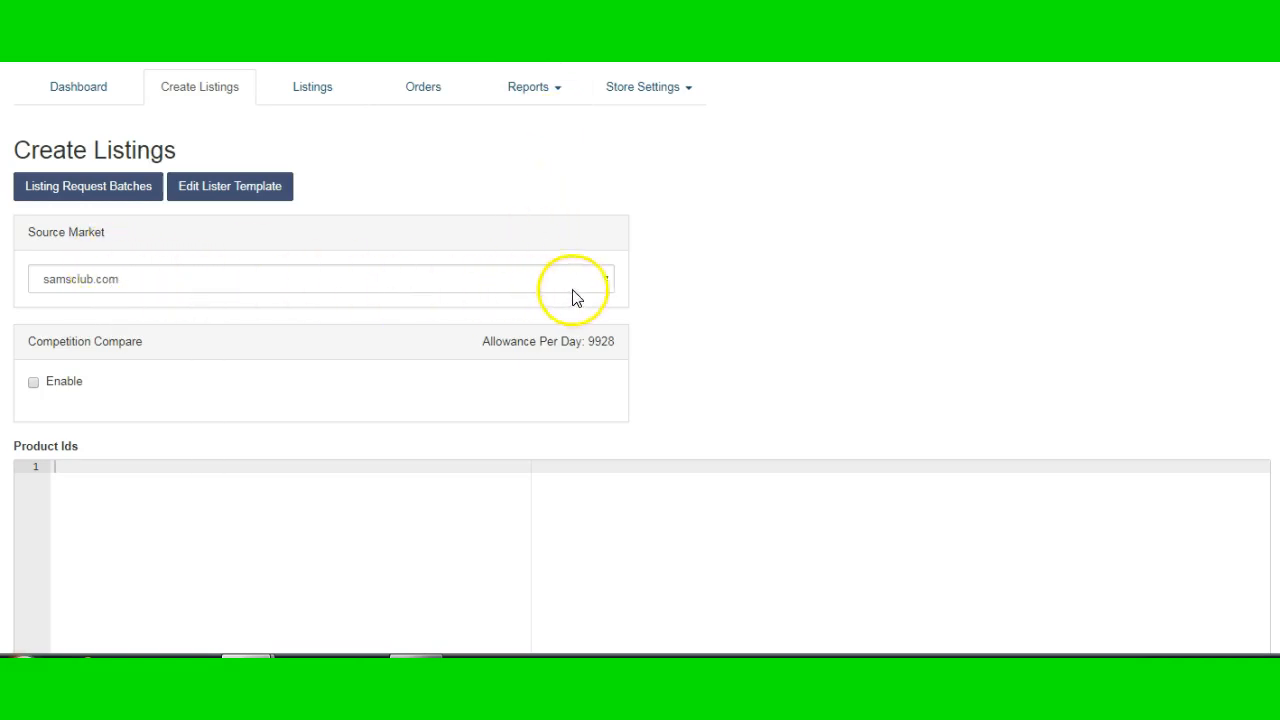
- Choose samsclub.com, enable Competition Compare and Auto Select Relevant Title, and paste the product IDs
left_click(320, 279)
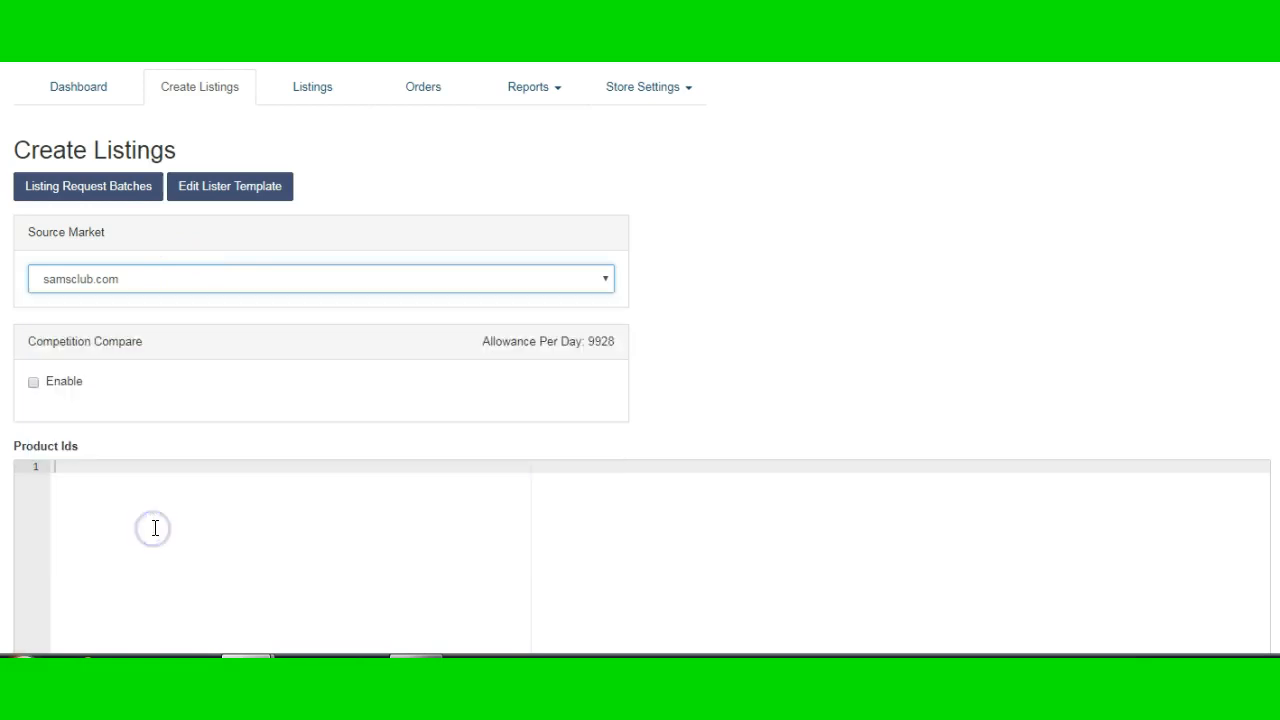
left_click(33, 381)
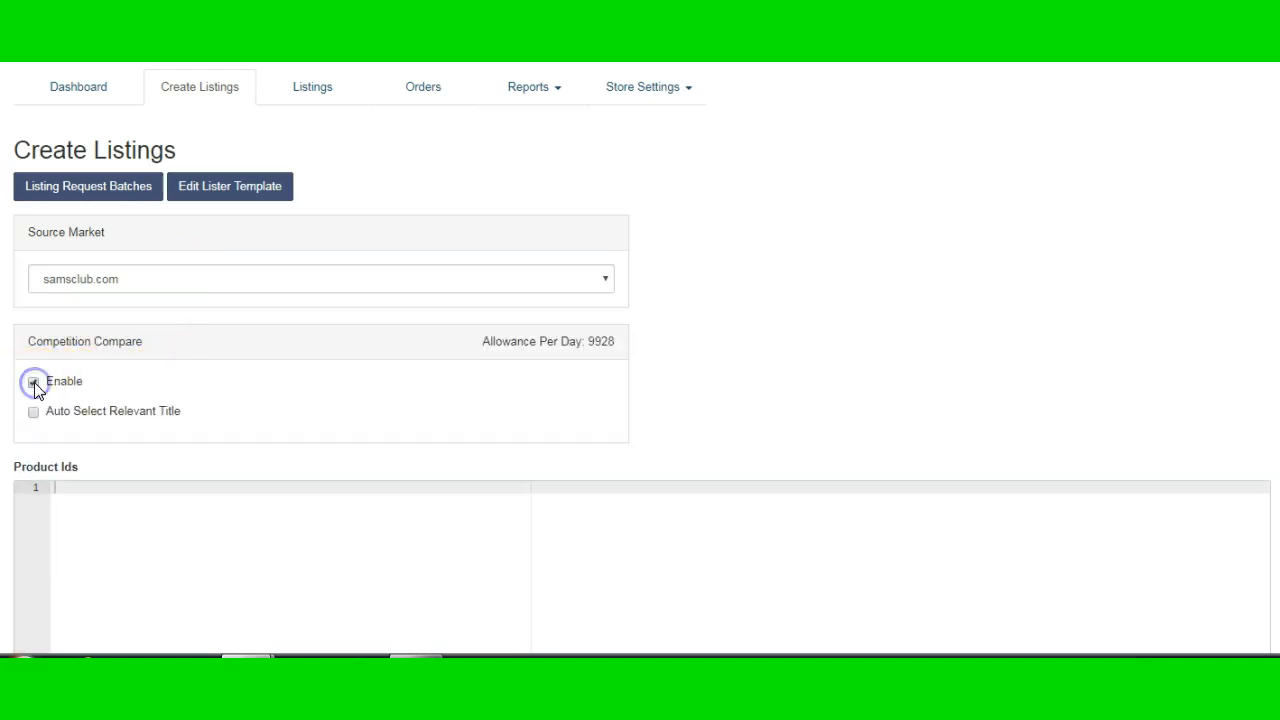
left_click(33, 411)
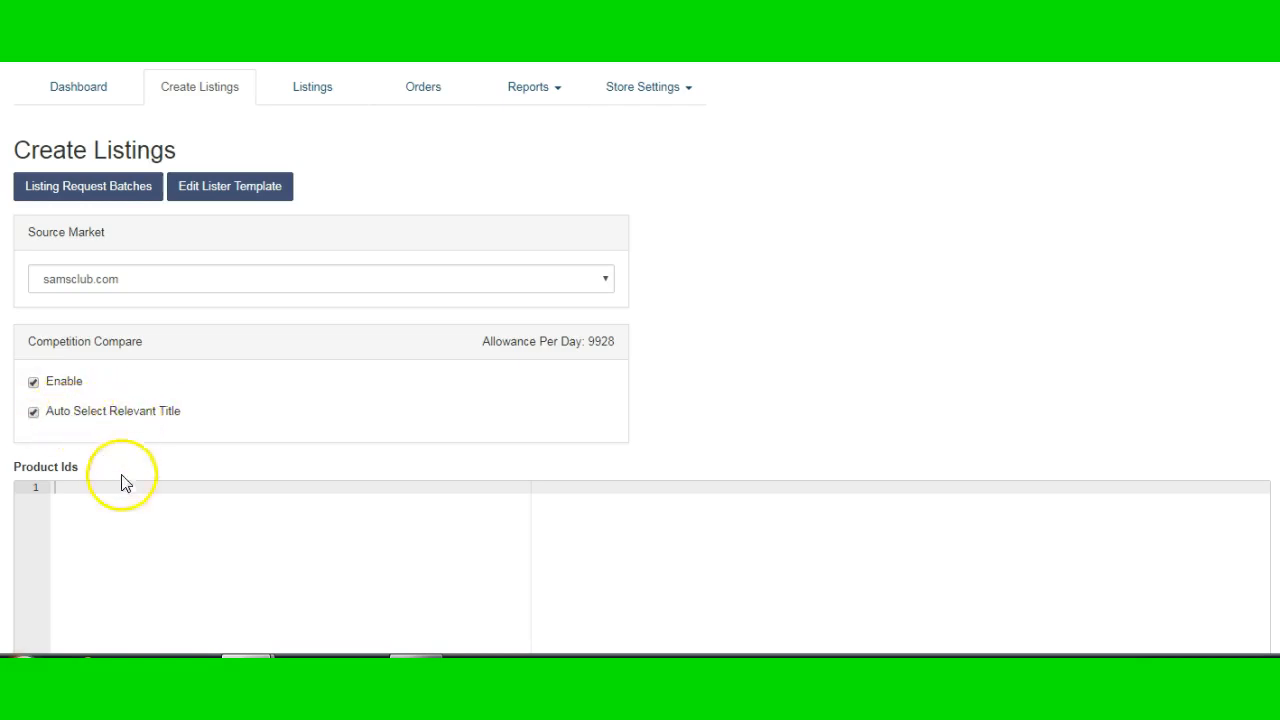
left_click(76, 490)
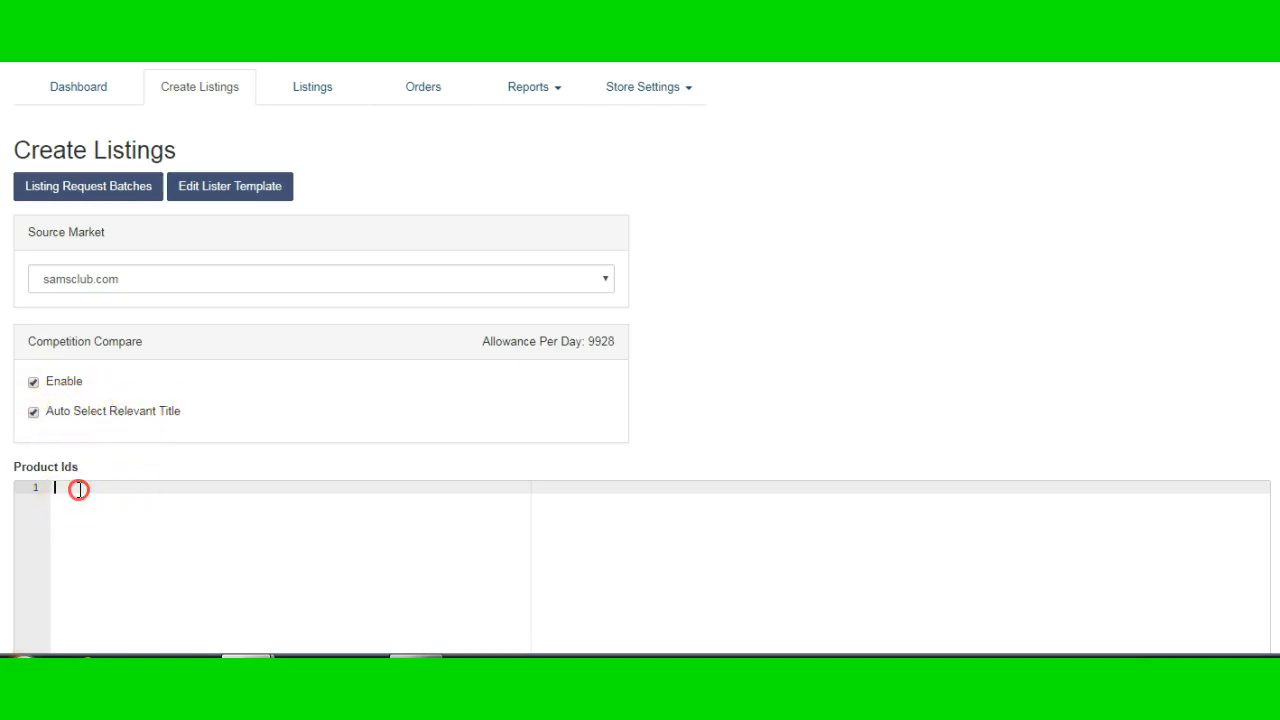
type("20612077")
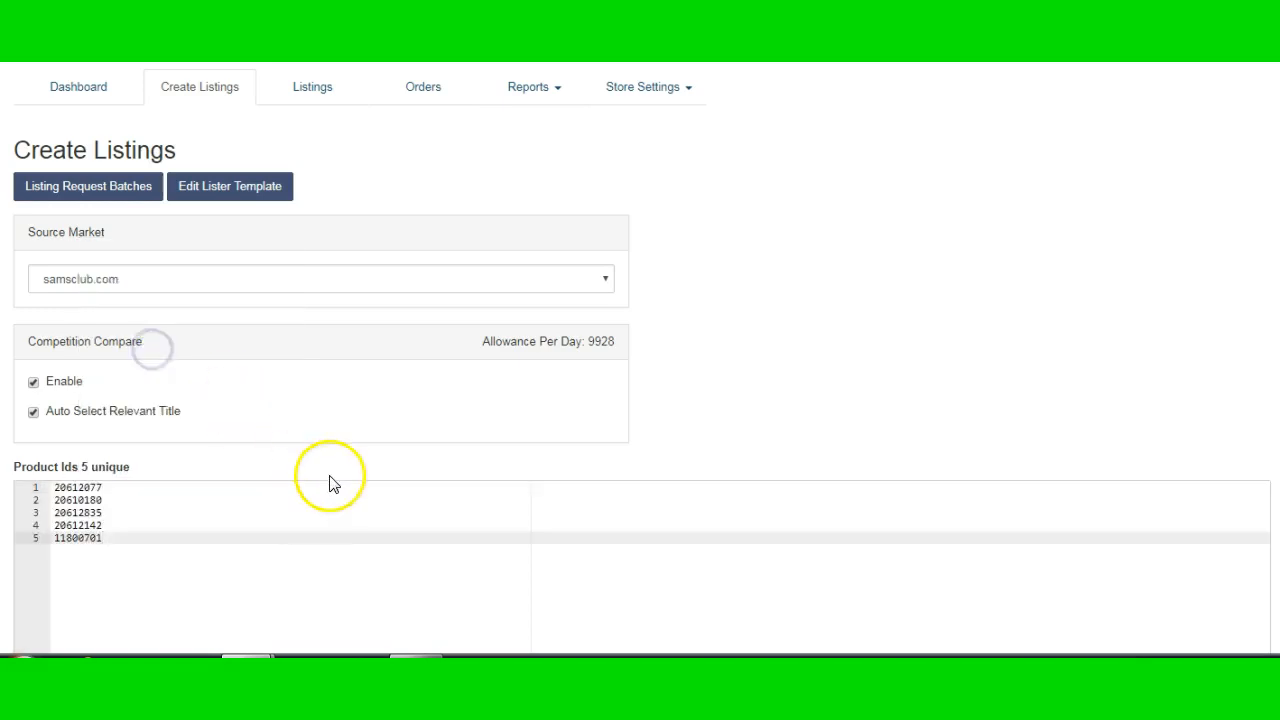
scroll("down", 3)
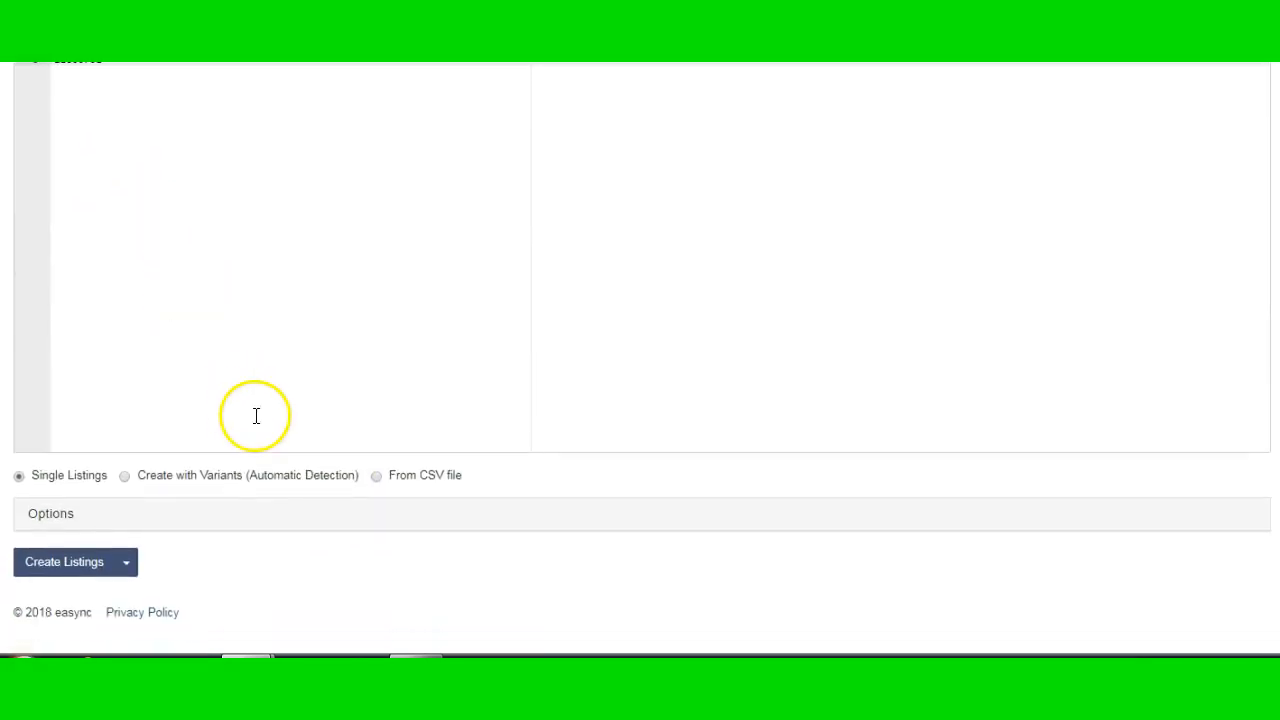
left_click(125, 562)
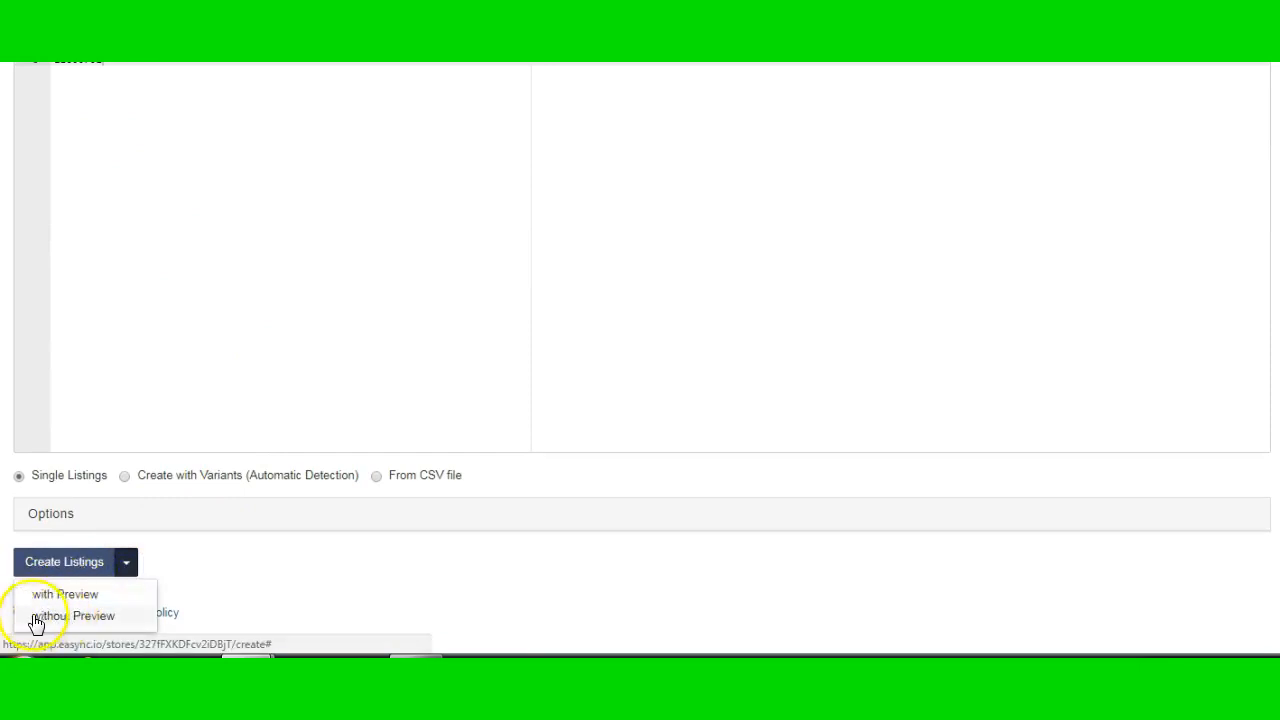
mouse_move(68, 601)
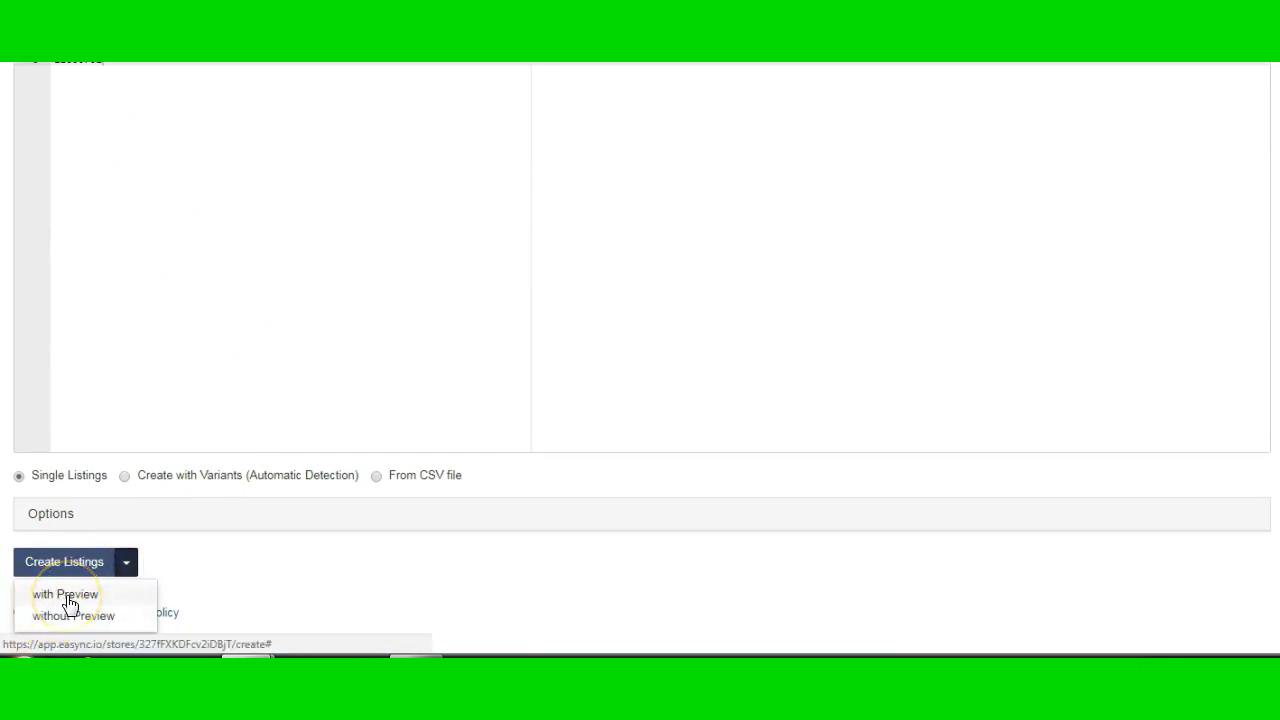
- Create the listings with Preview to generate the Listing Request Batch
left_click(64, 594)
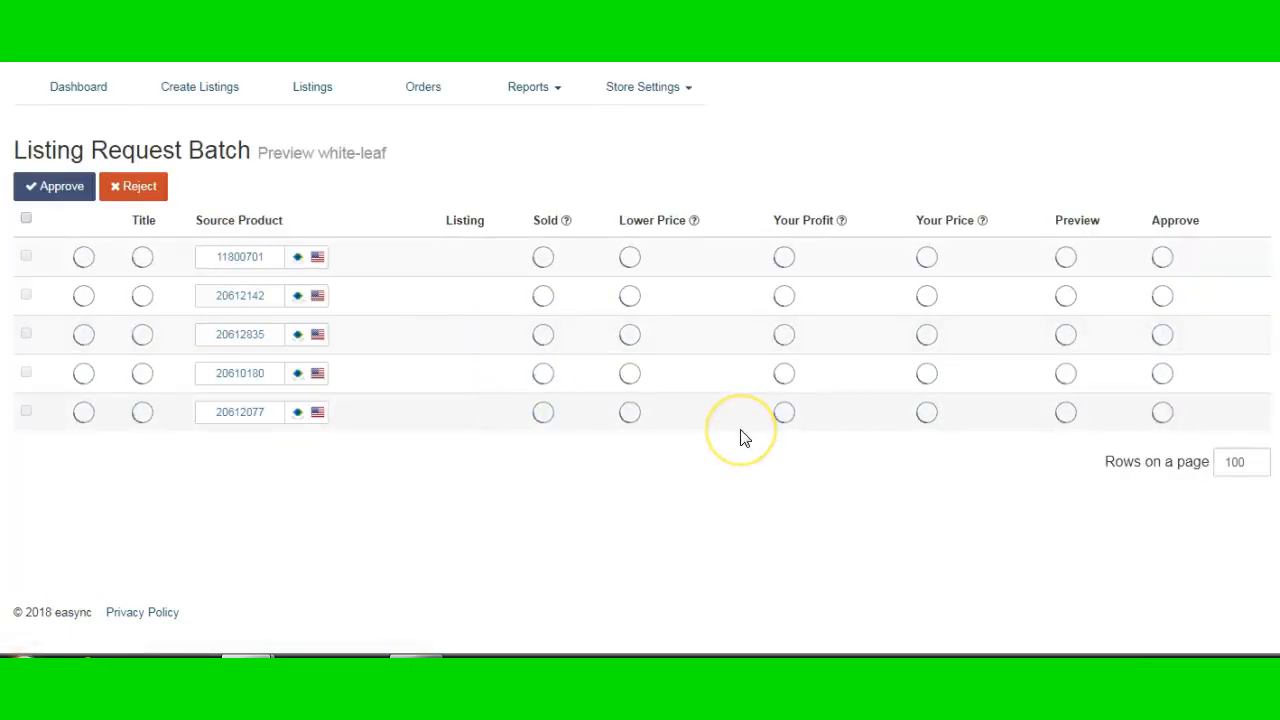
mouse_move(745, 436)
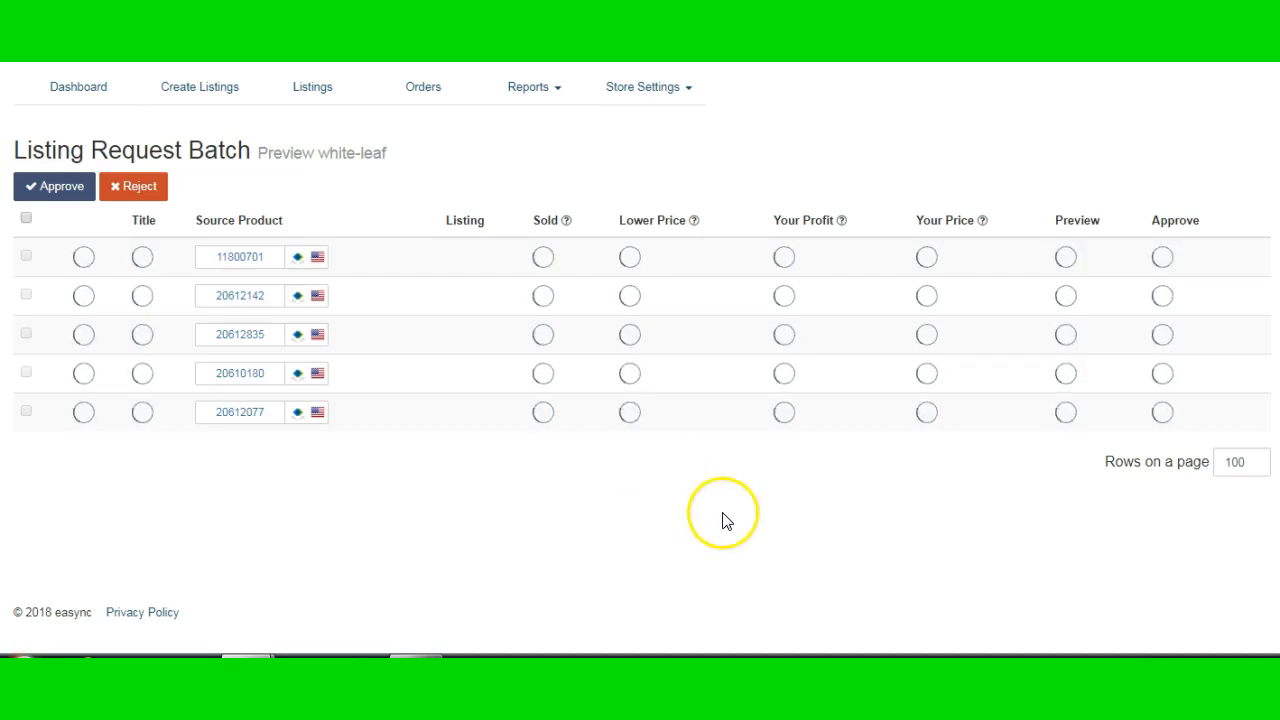
mouse_move(467, 479)
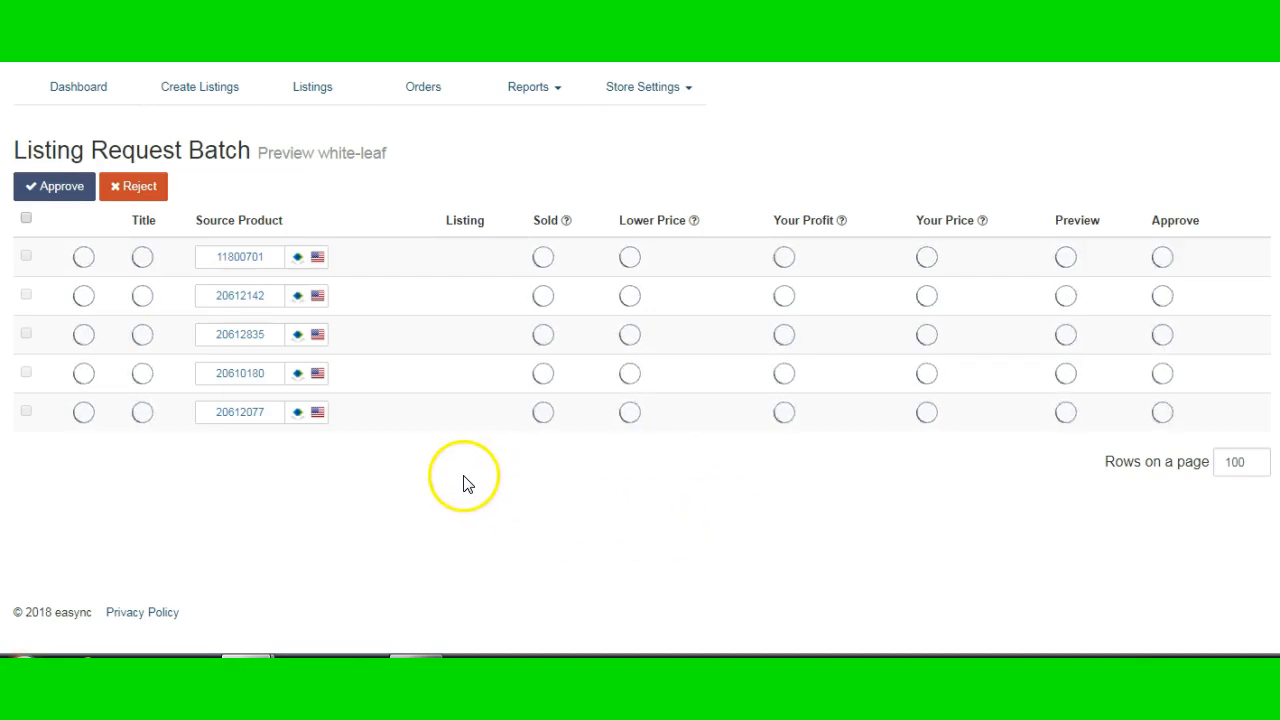
mouse_move(267, 185)
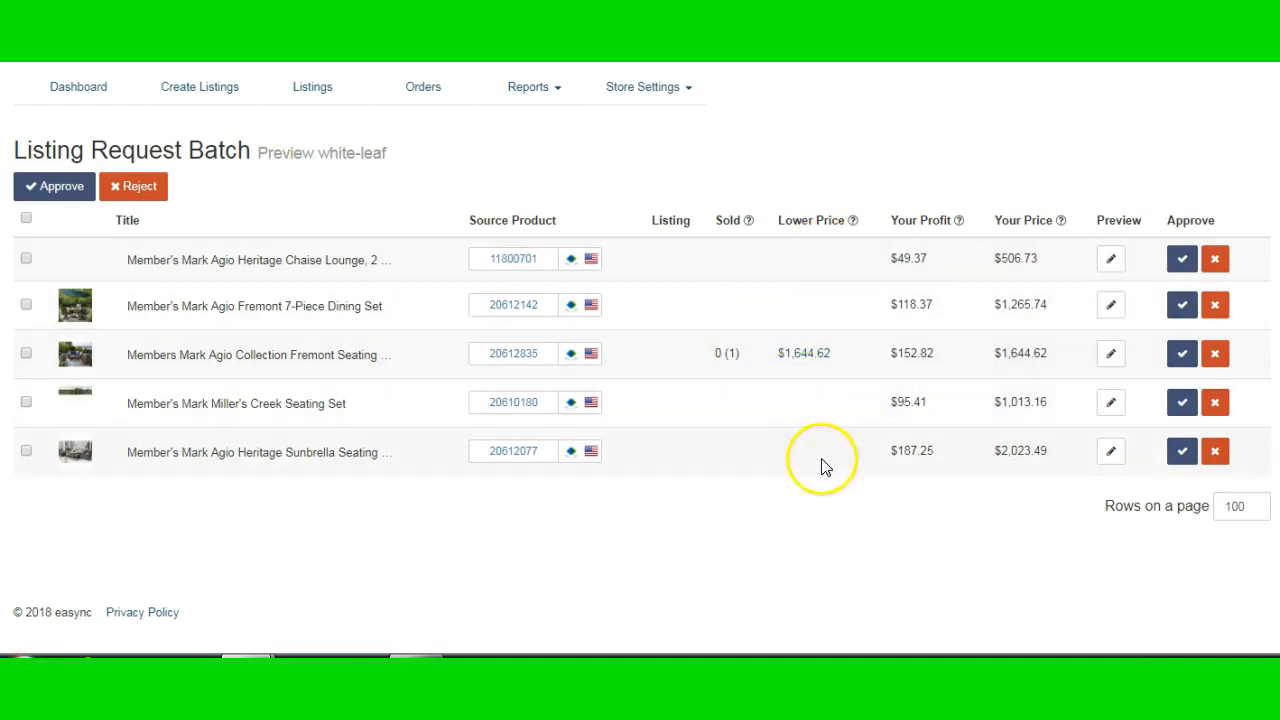
mouse_move(778, 437)
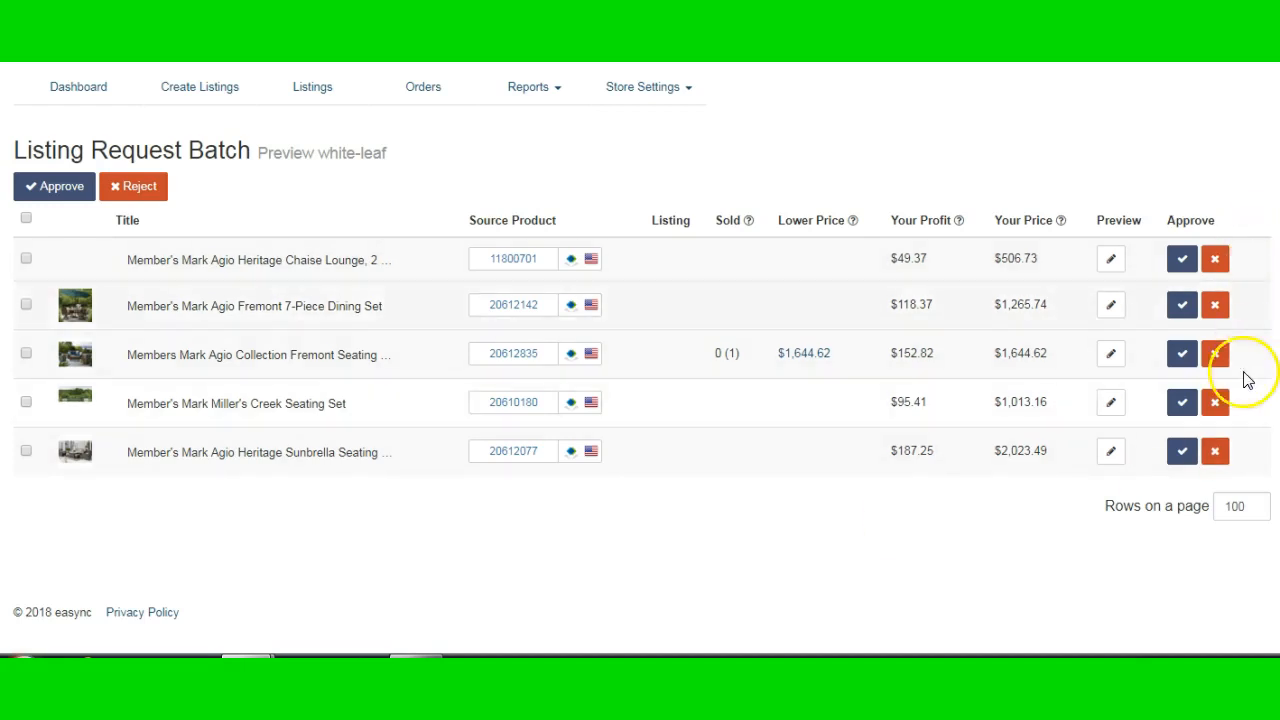
mouse_move(817, 344)
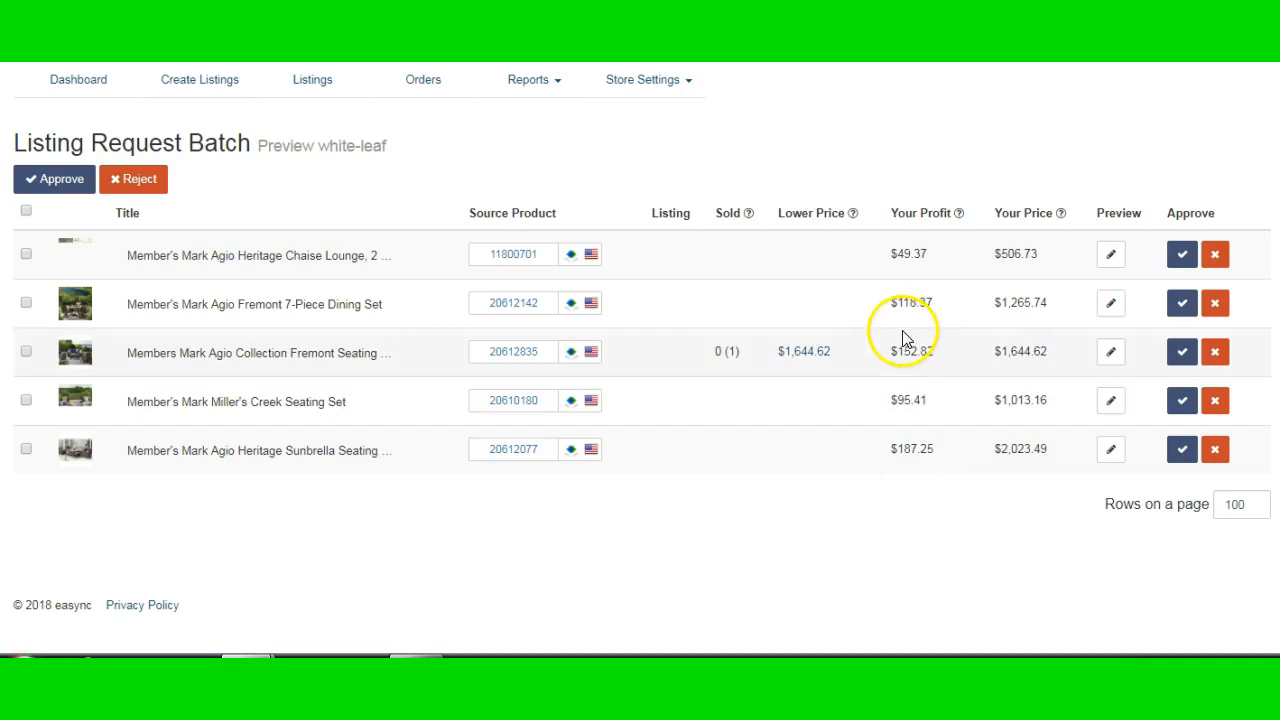
mouse_move(921, 330)
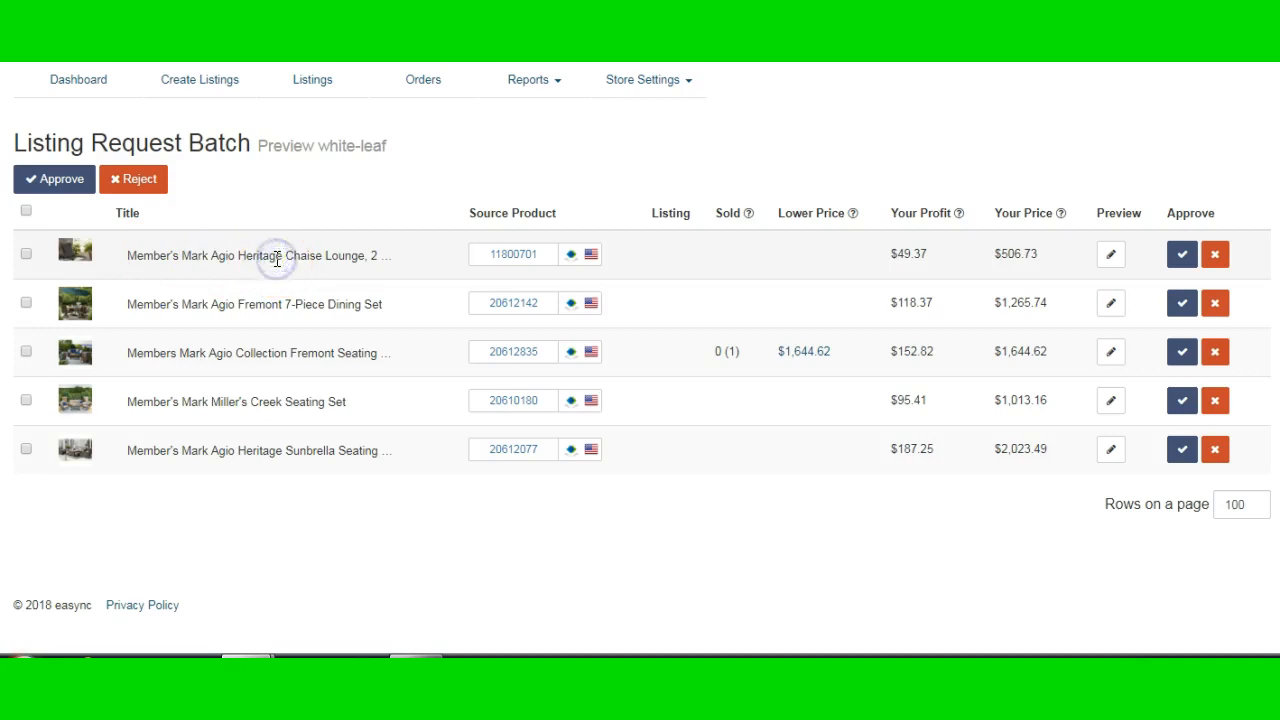
- Approve every row in the batch, then reject the duplicate Fremont 7-Piece Dining Set
left_click(25, 252)
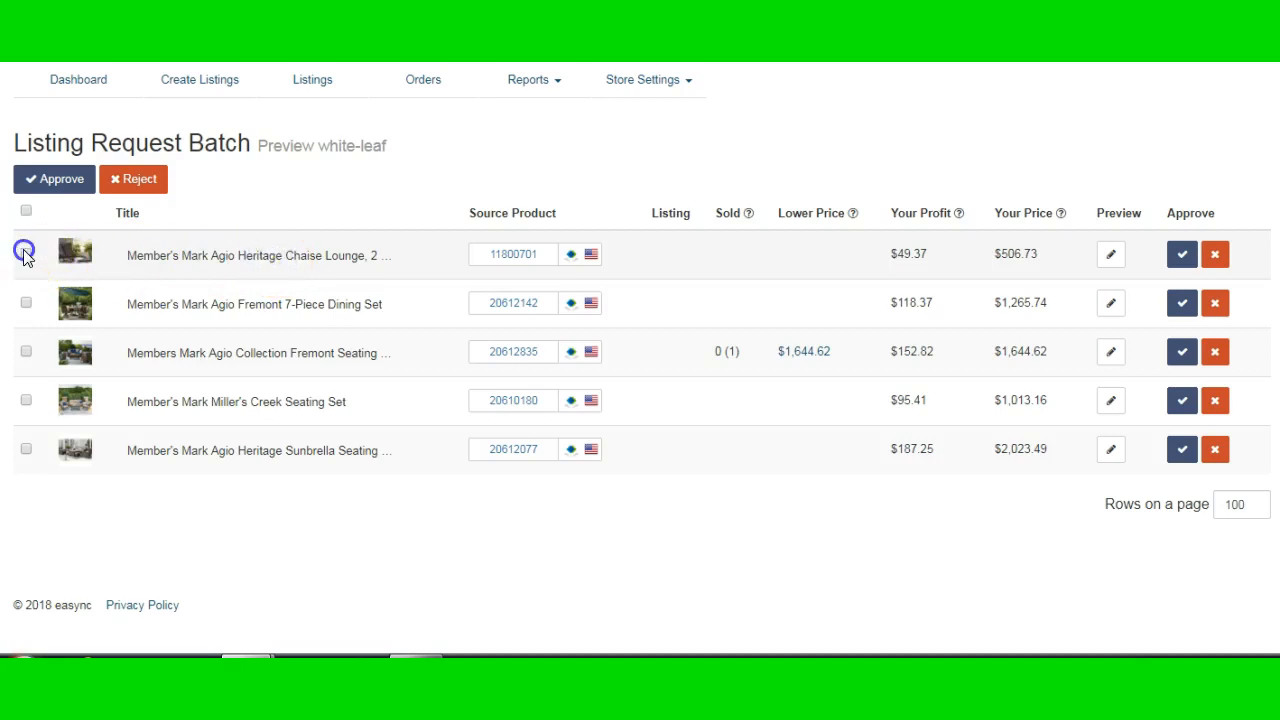
left_click(25, 252)
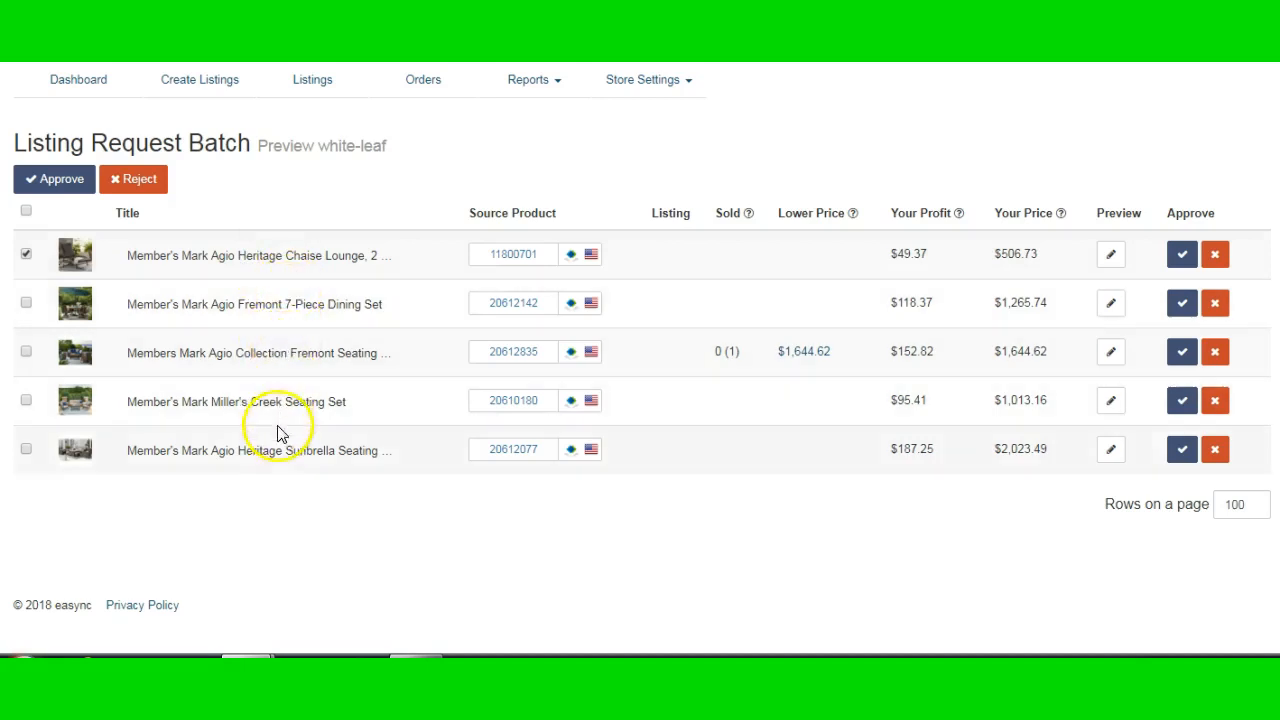
mouse_move(262, 348)
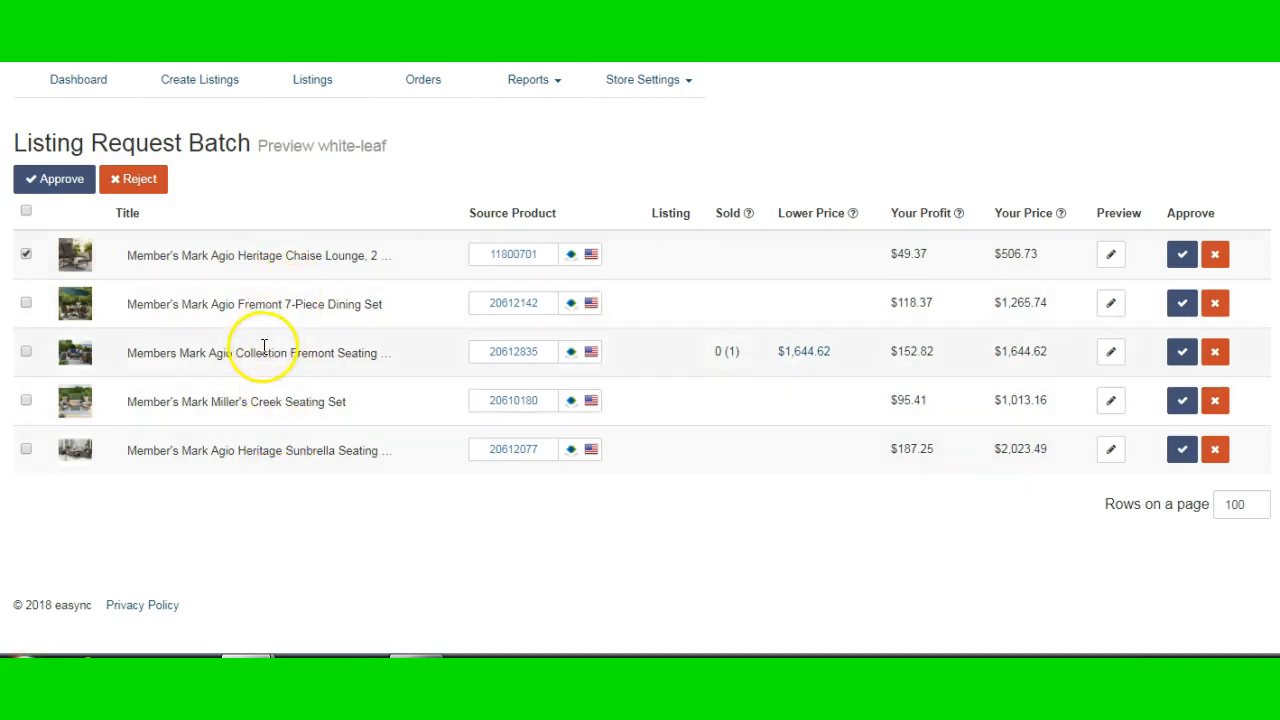
left_click(26, 211)
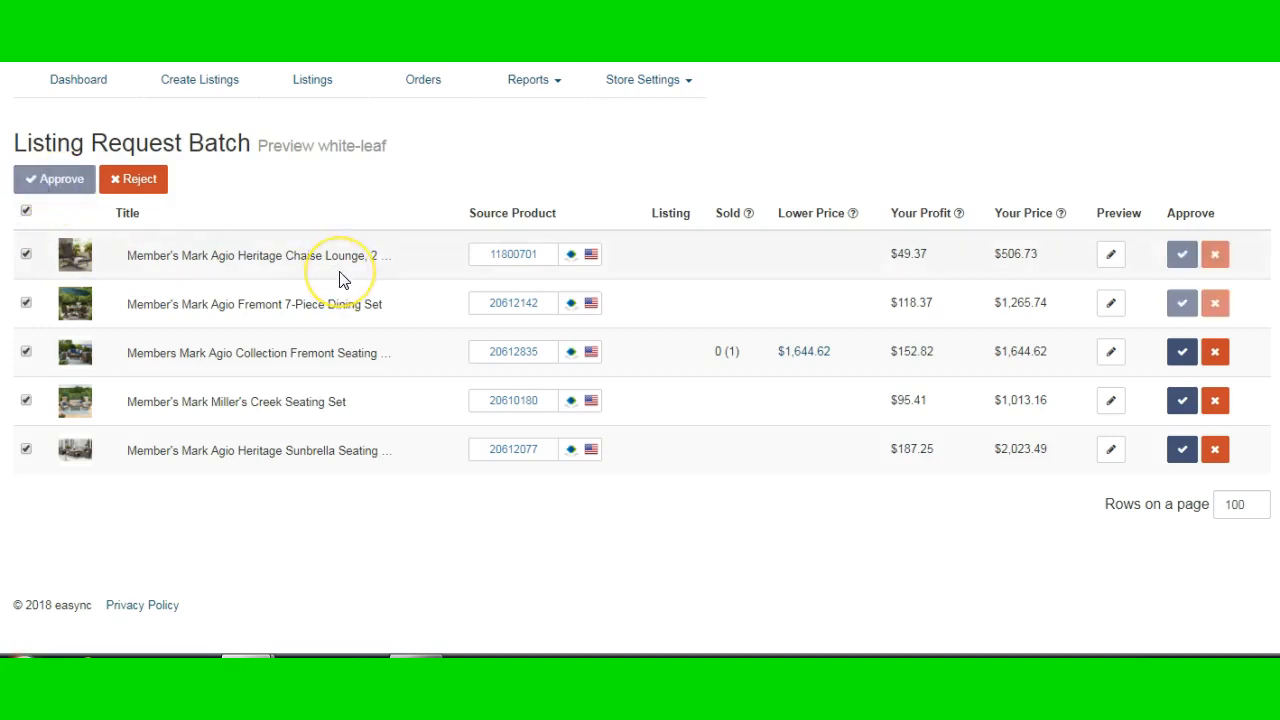
left_click(54, 179)
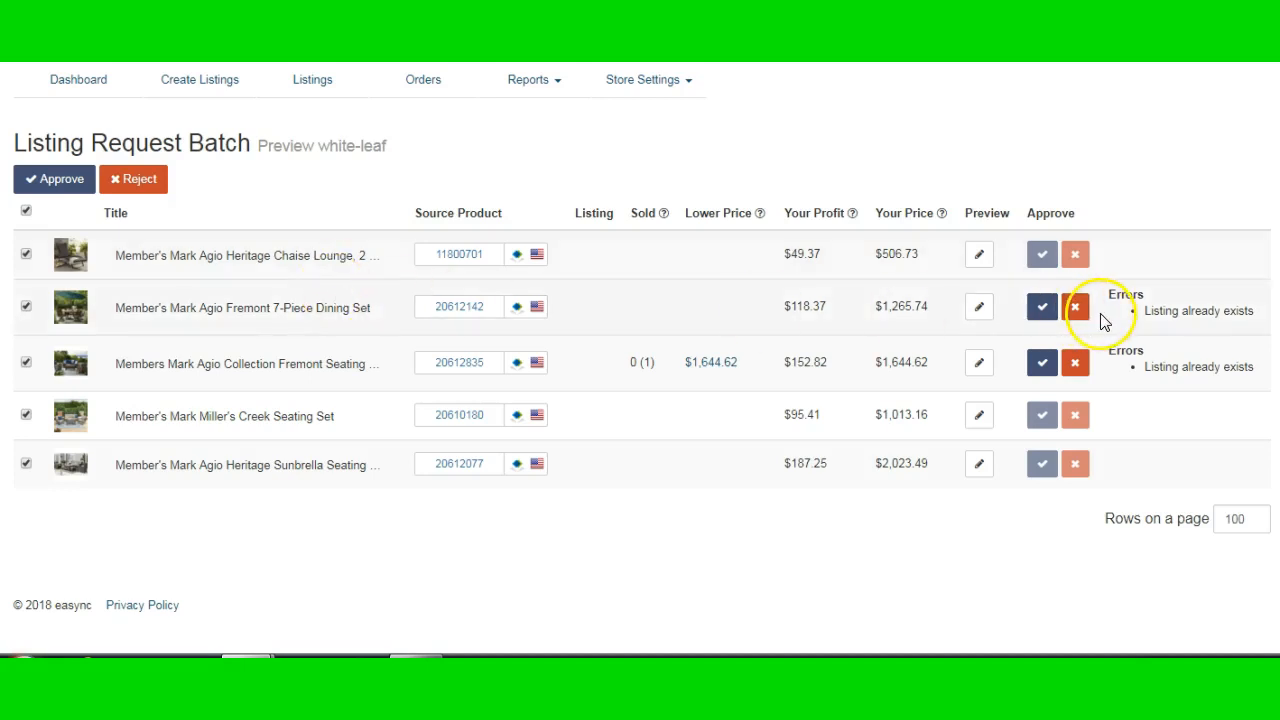
mouse_move(1230, 330)
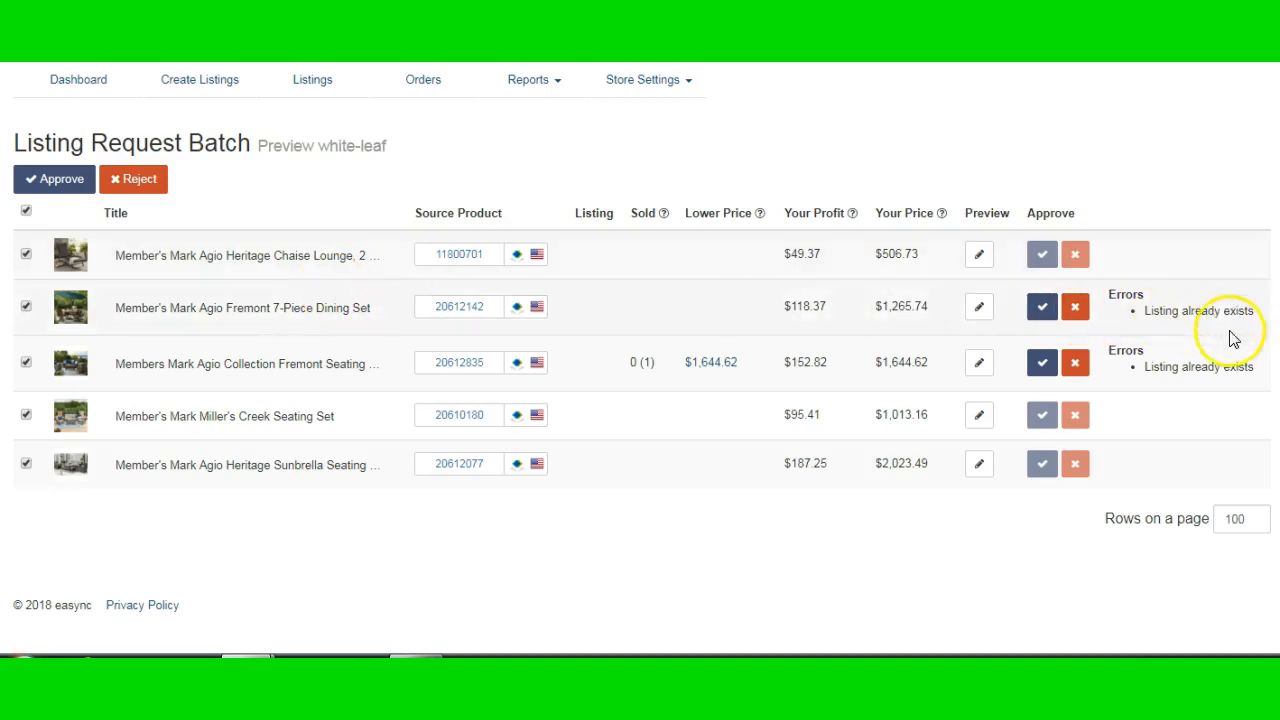
mouse_move(1170, 392)
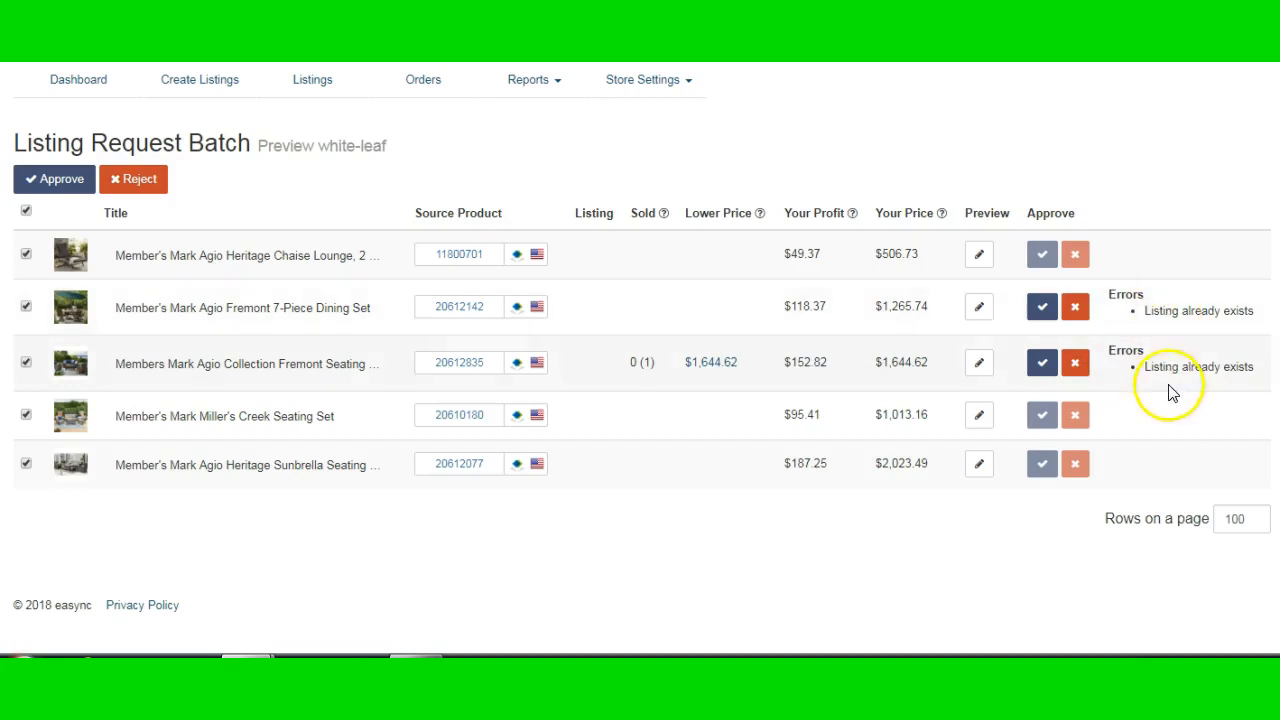
mouse_move(1176, 352)
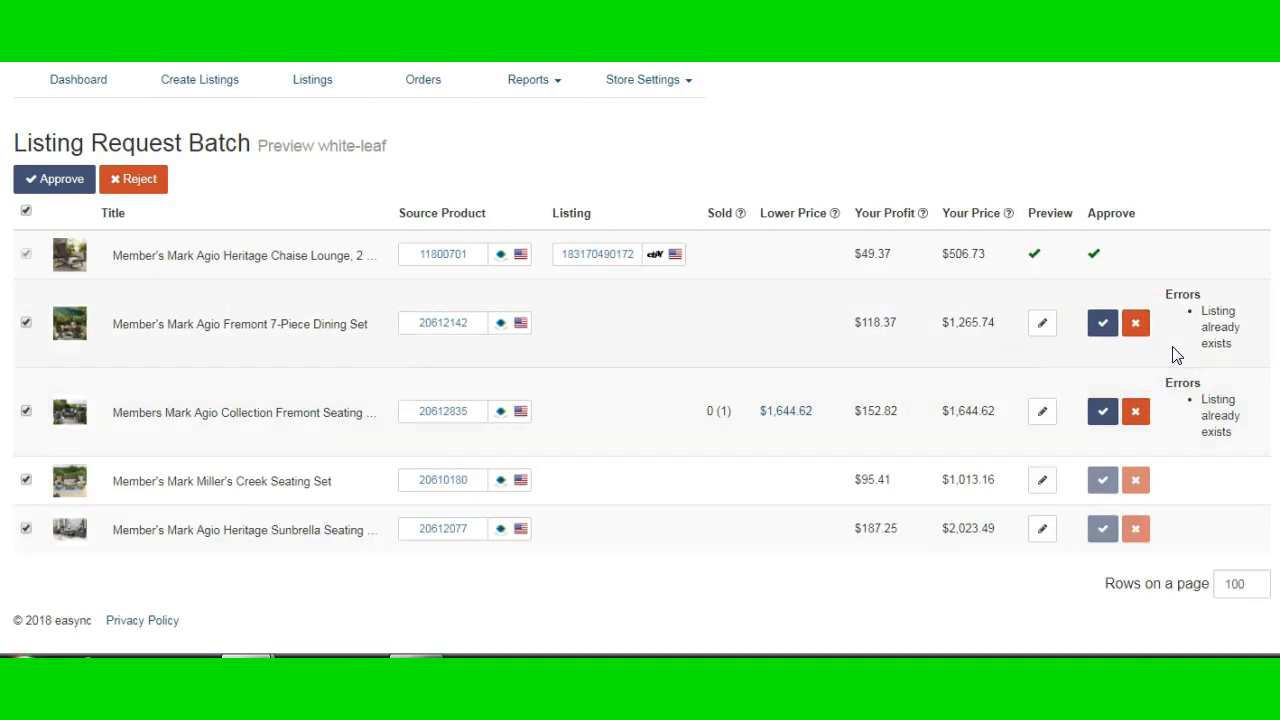
left_click(1099, 479)
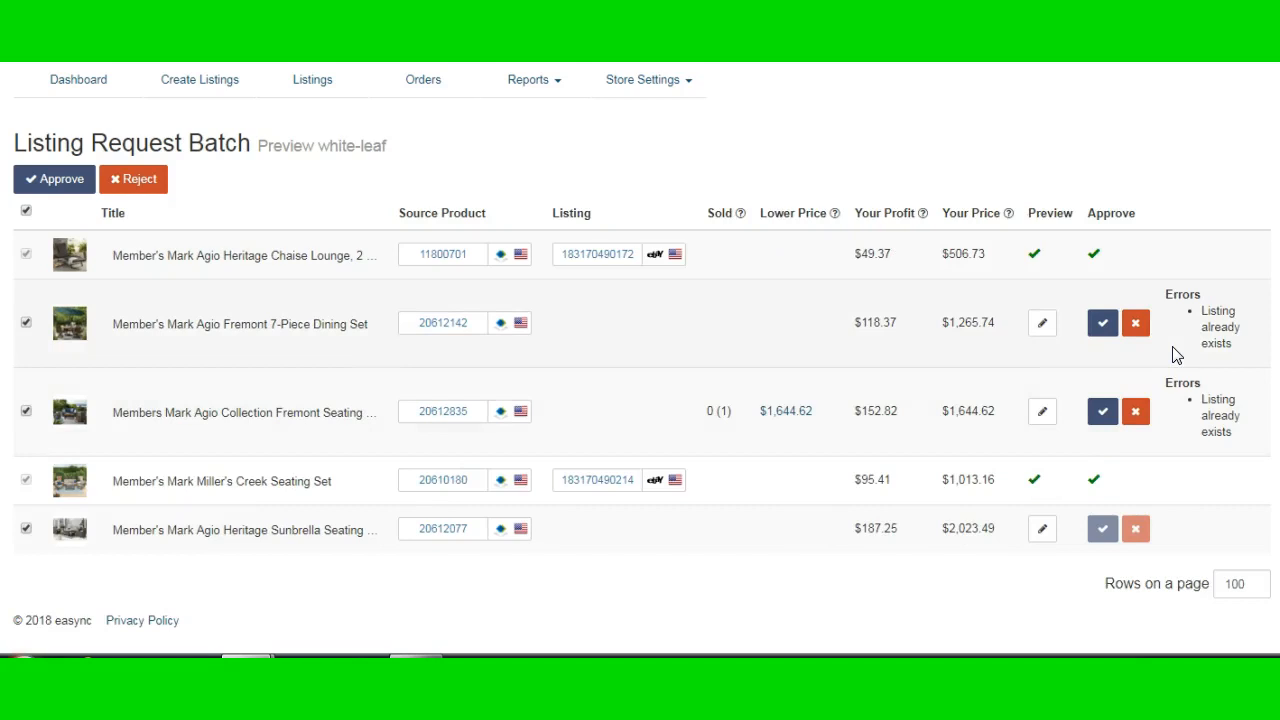
mouse_move(1133, 411)
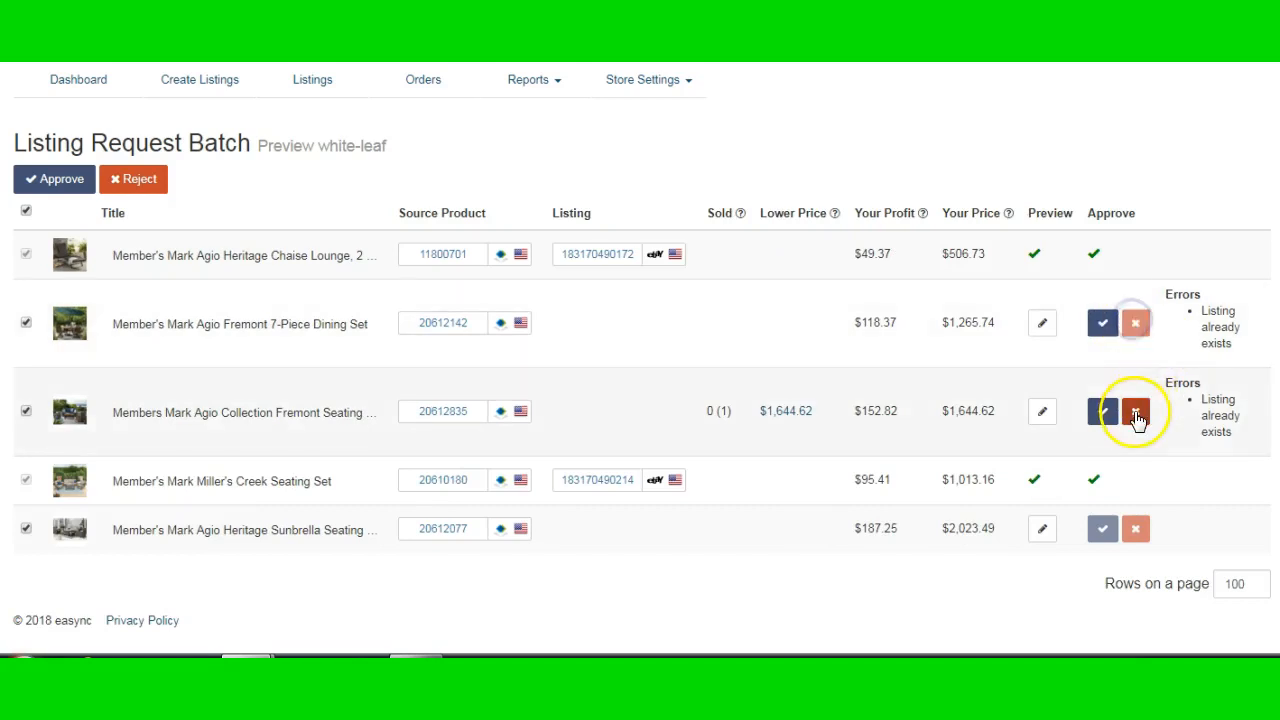
- Reject the duplicate Members Mark Agio Collection Fremont Seating row
left_click(1134, 411)
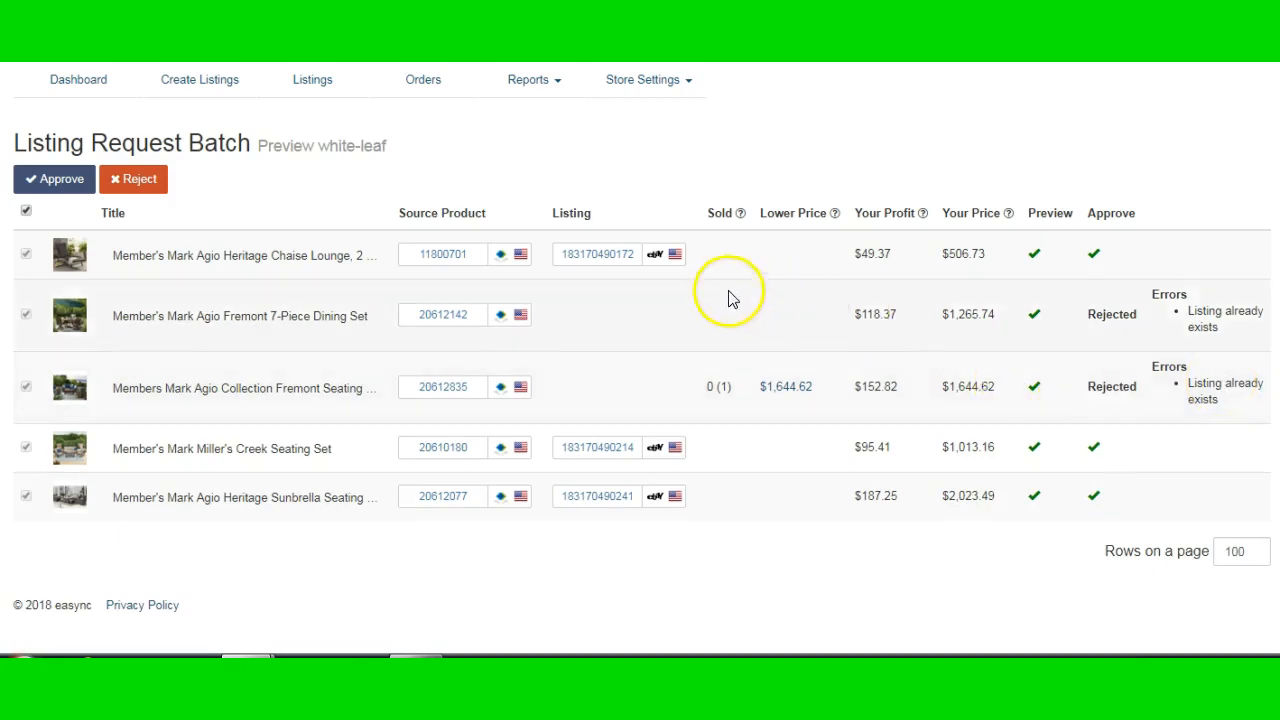
mouse_move(727, 405)
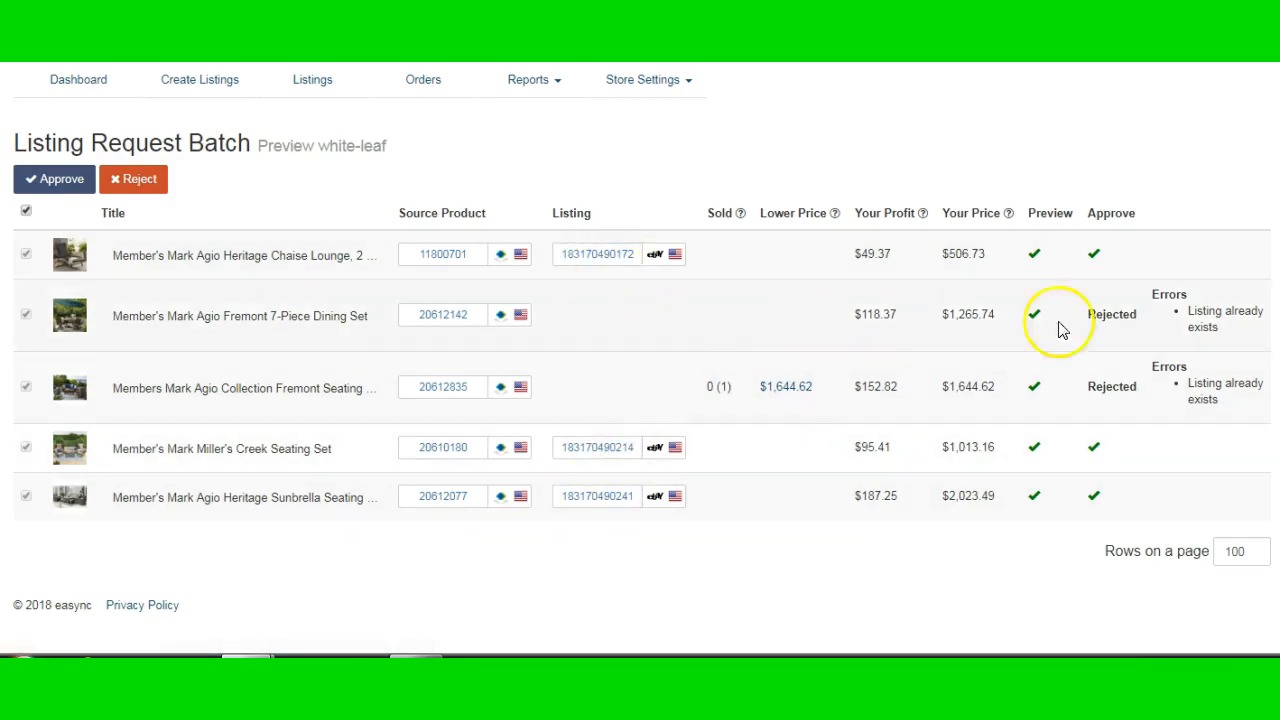
mouse_move(1275, 324)
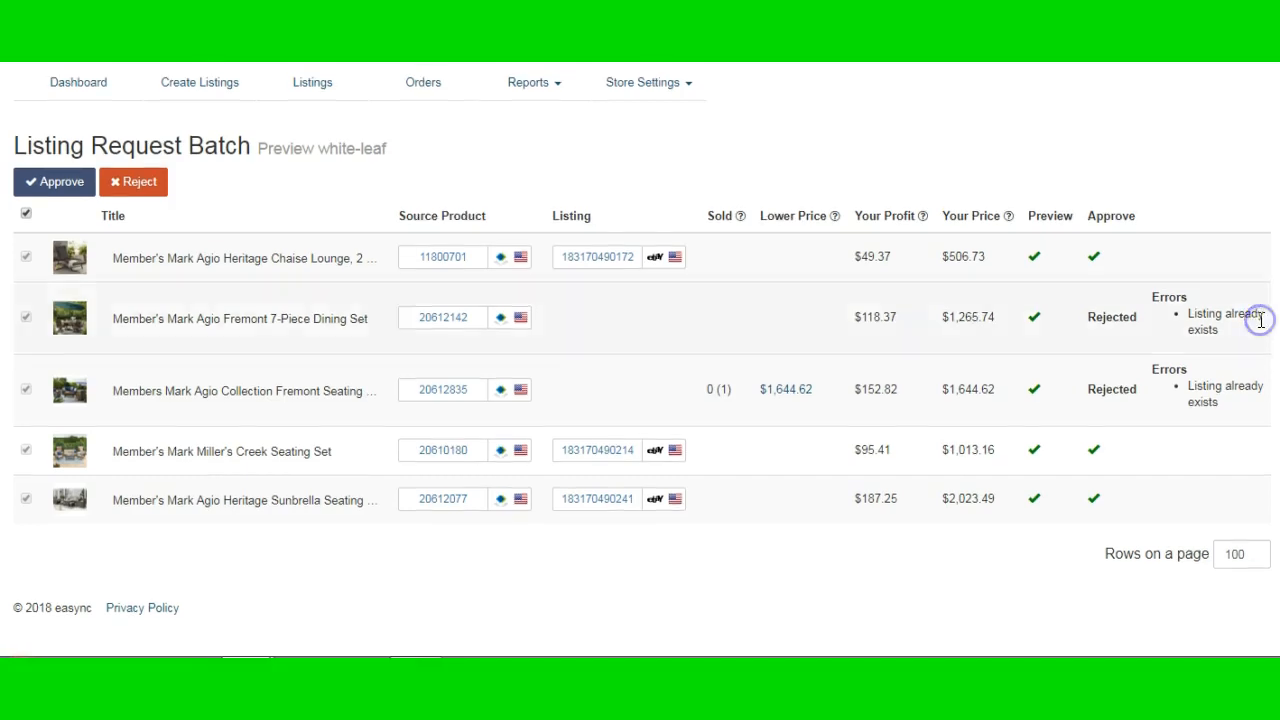
mouse_move(604, 265)
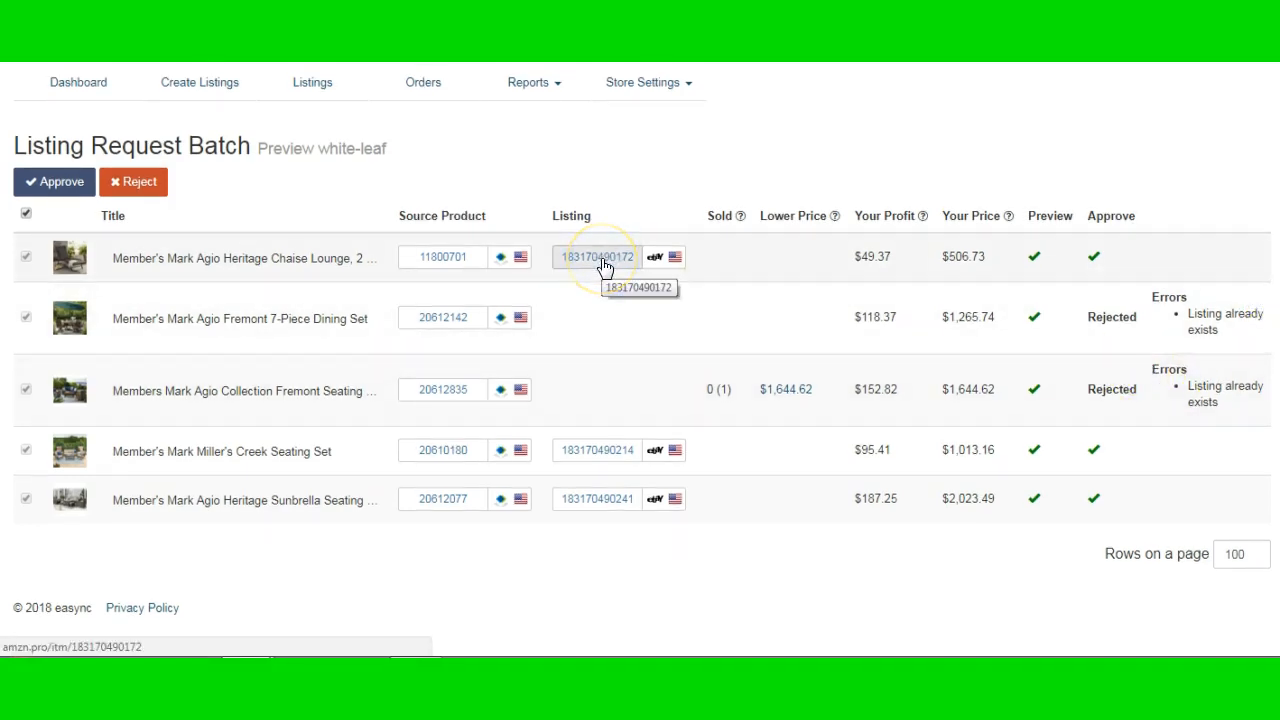
left_click(603, 257)
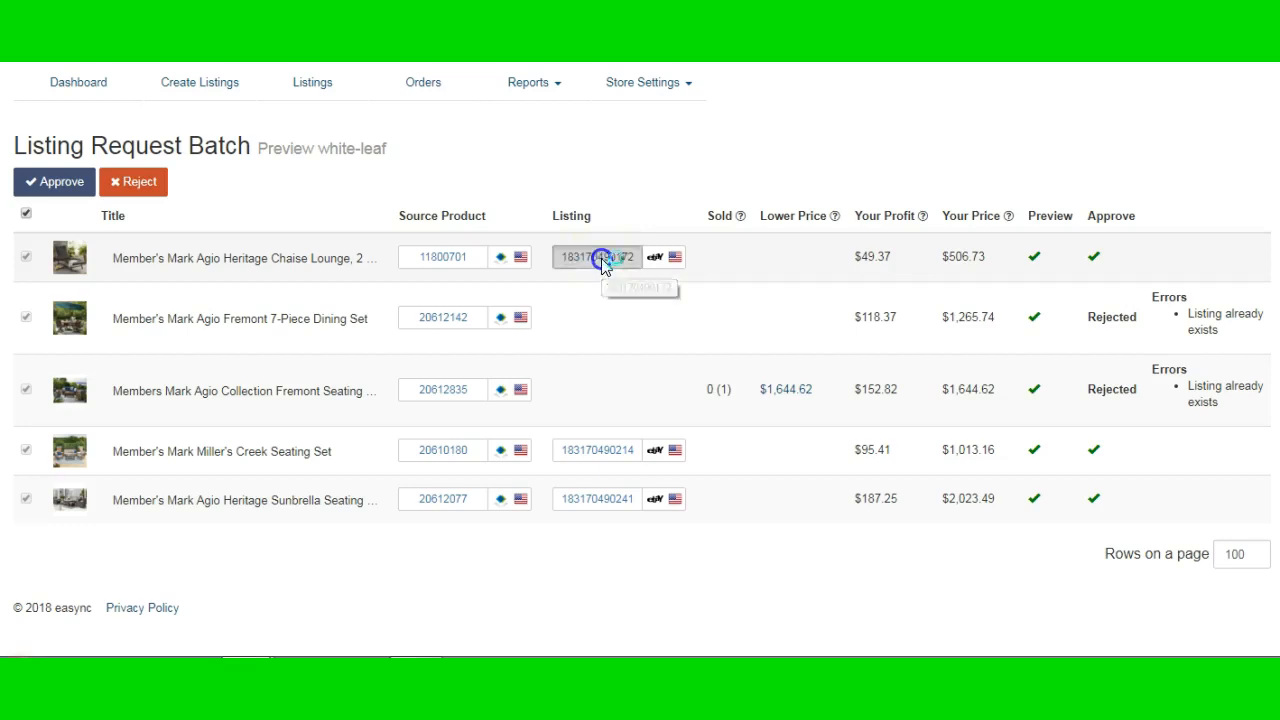
left_click(600, 257)
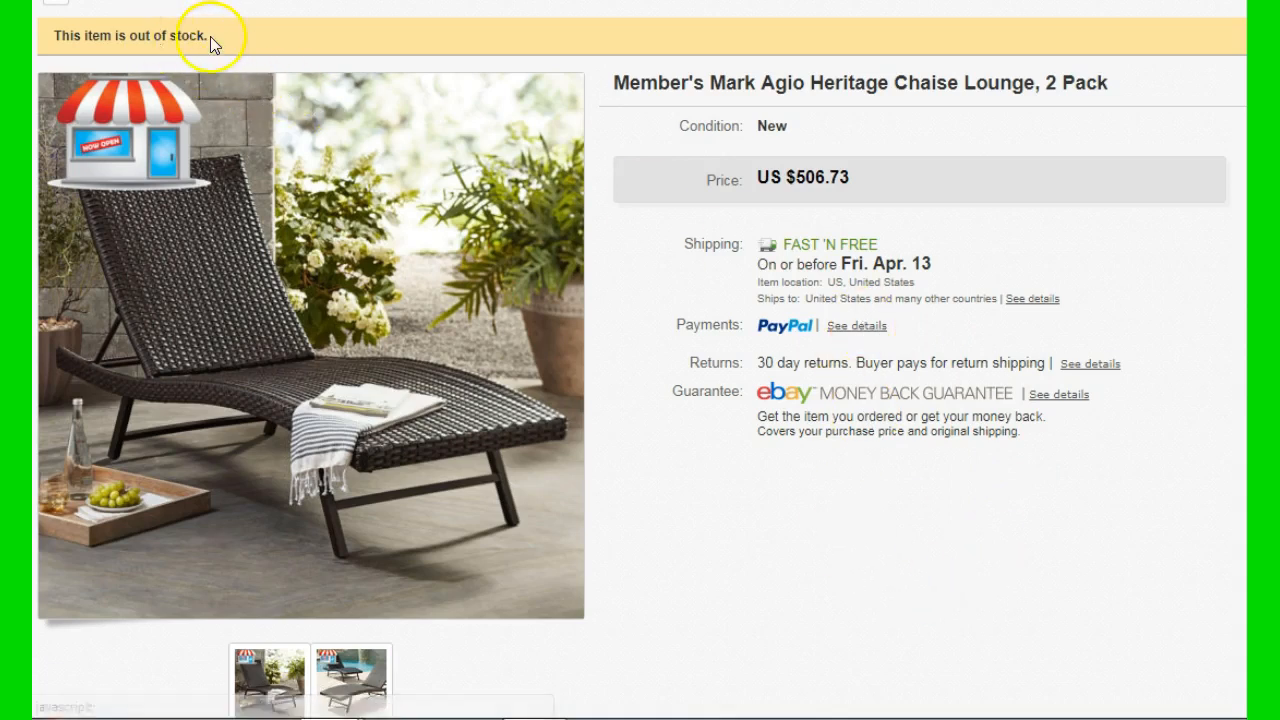
scroll("down", 3)
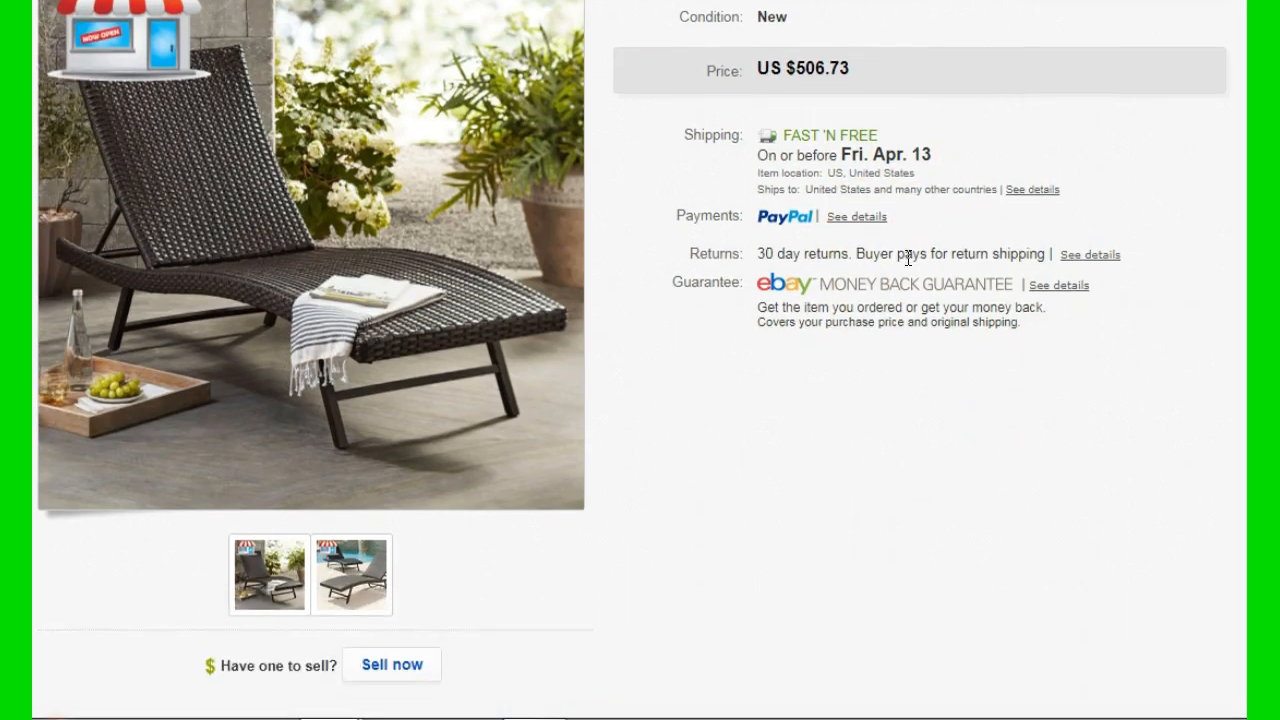
scroll("down", 3)
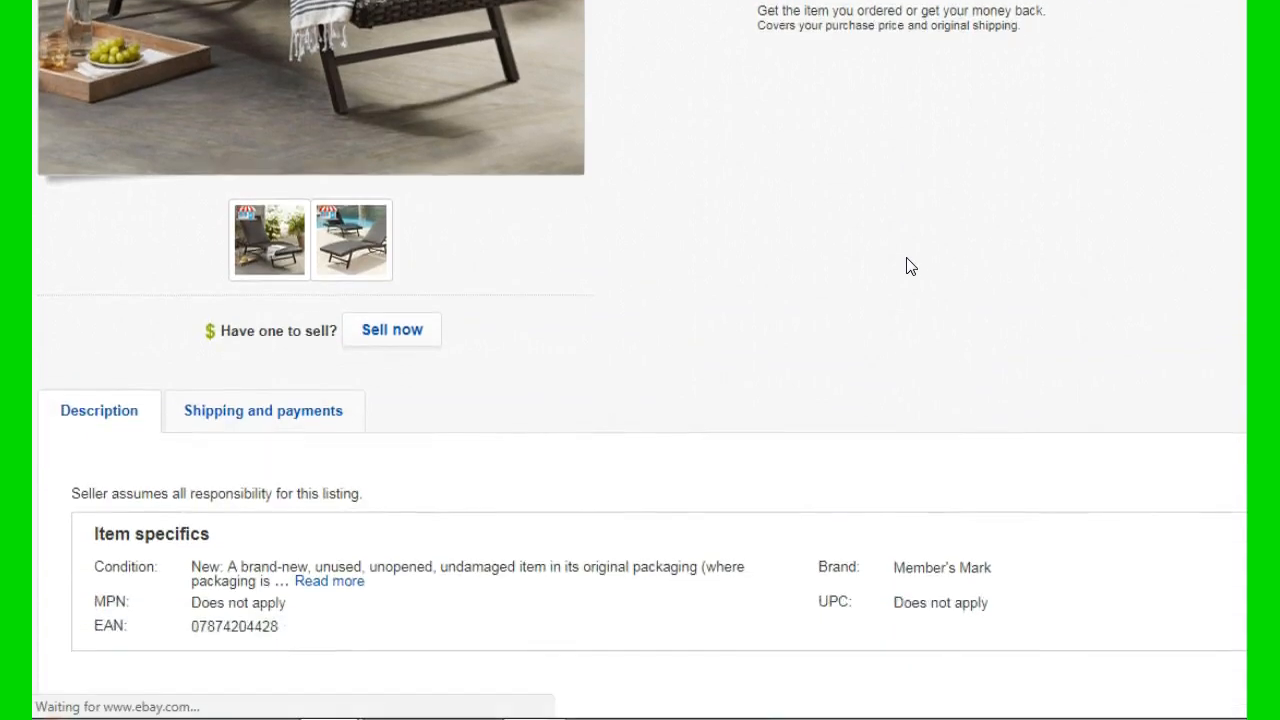
scroll("down", 3)
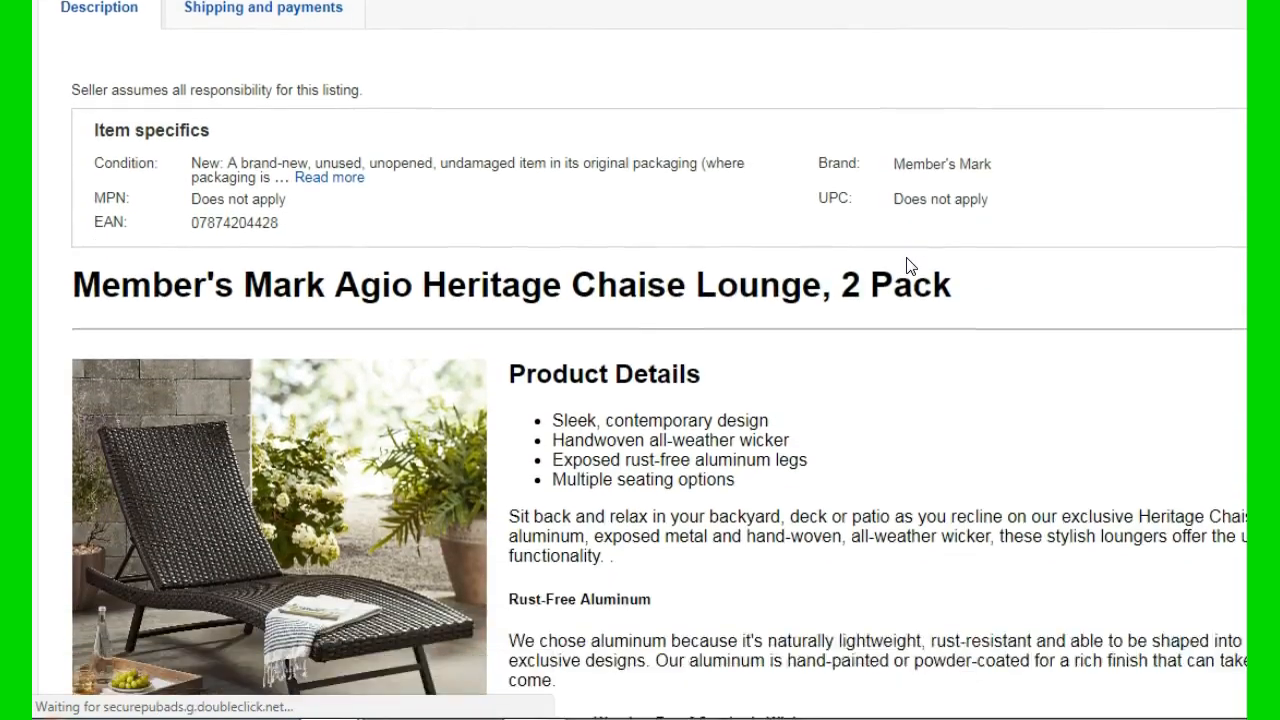
scroll("down", 3)
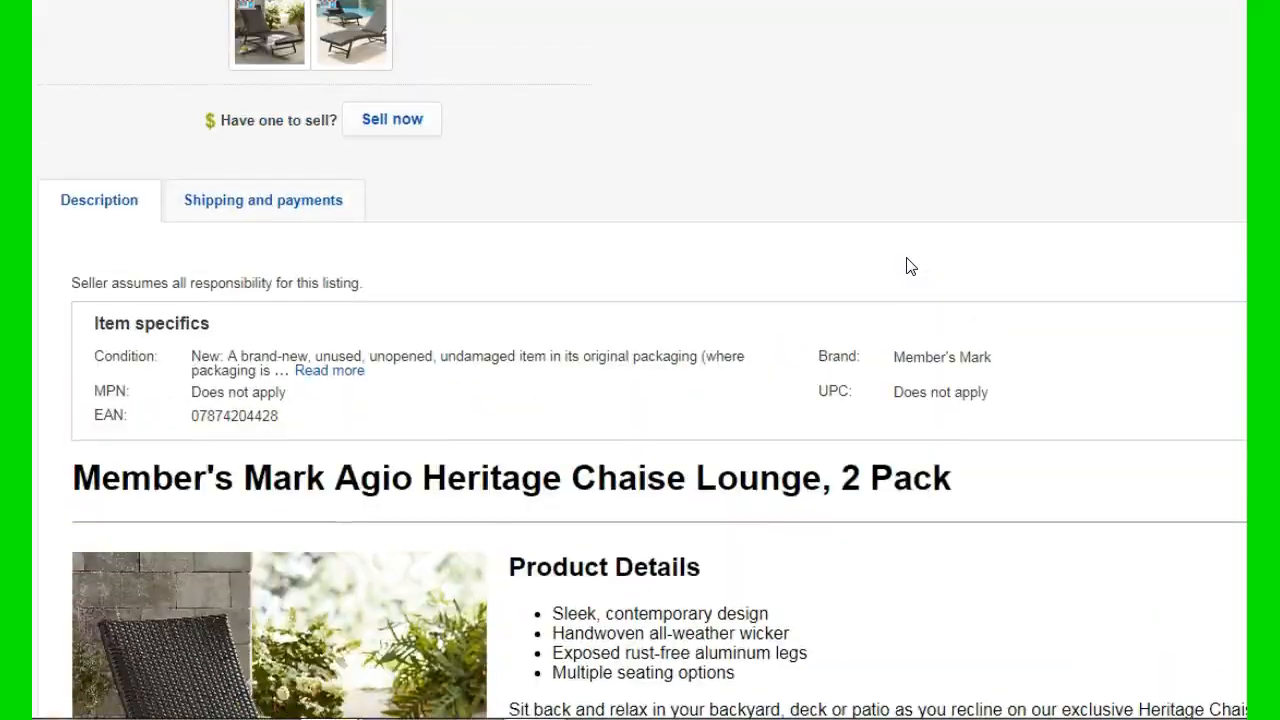
scroll("up", 3)
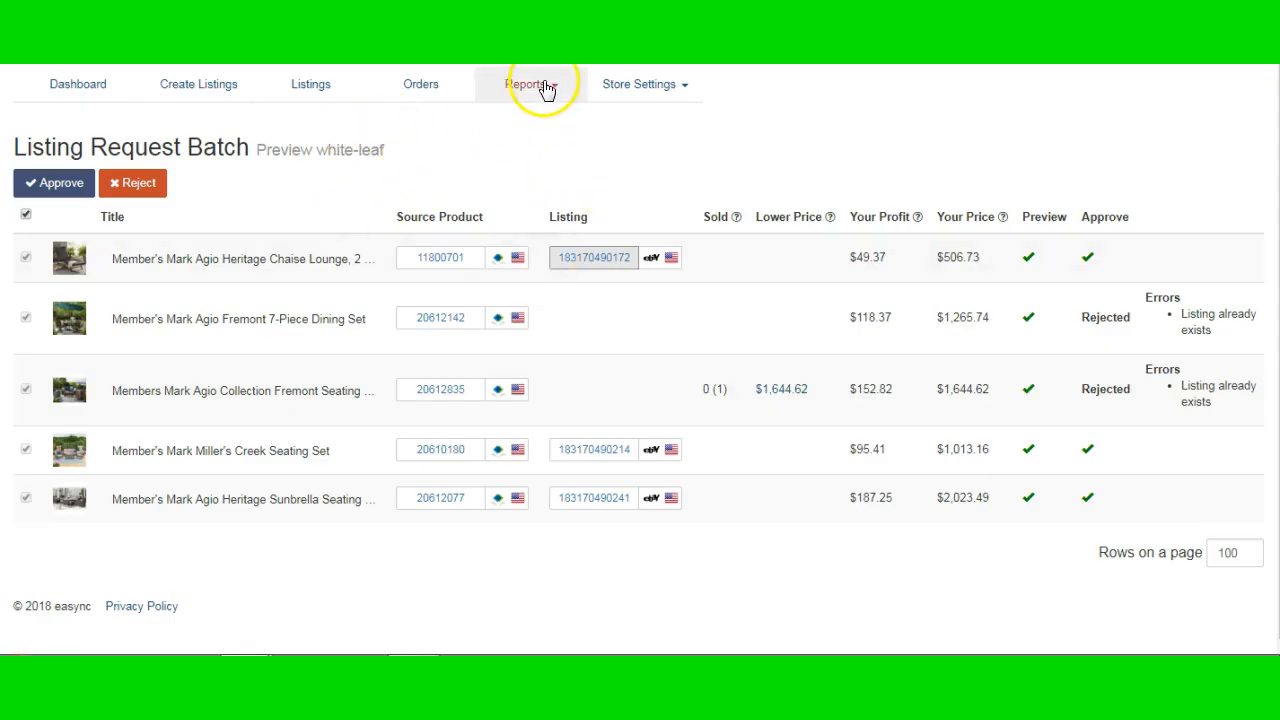
- Delist all three zero-quantity seating sets from the OOS Listings report
left_click(525, 83)
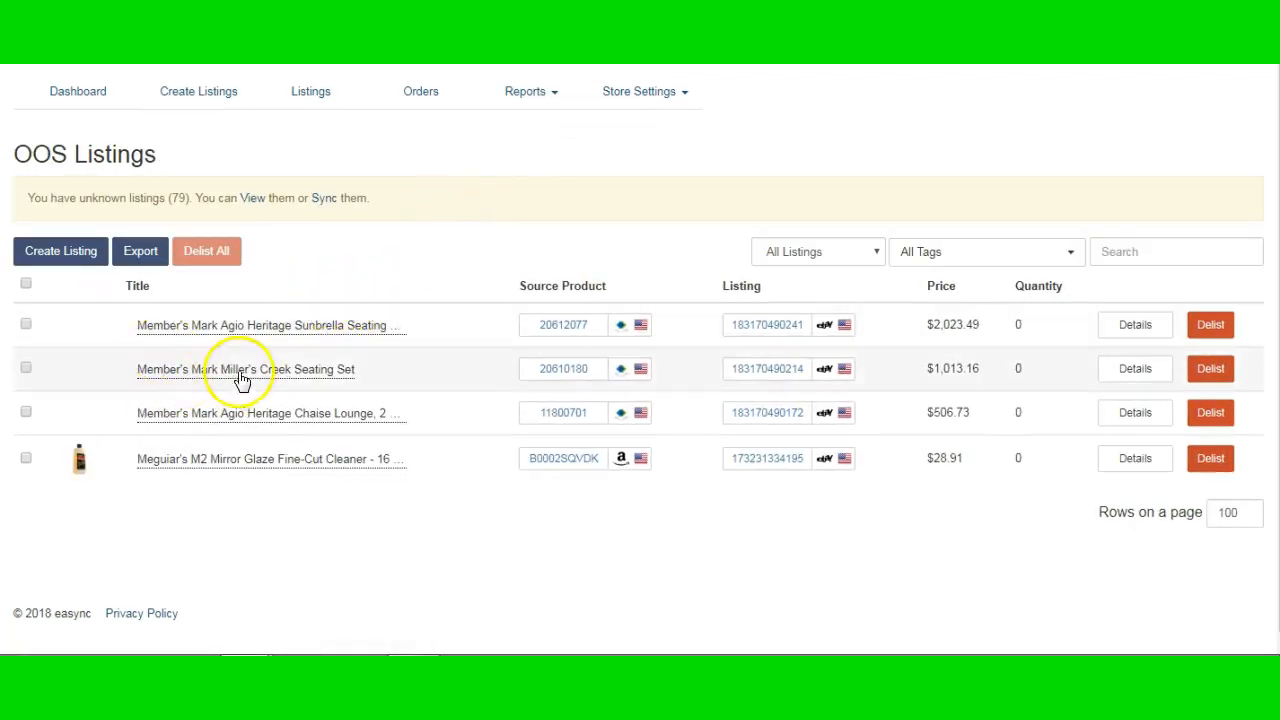
mouse_move(982, 433)
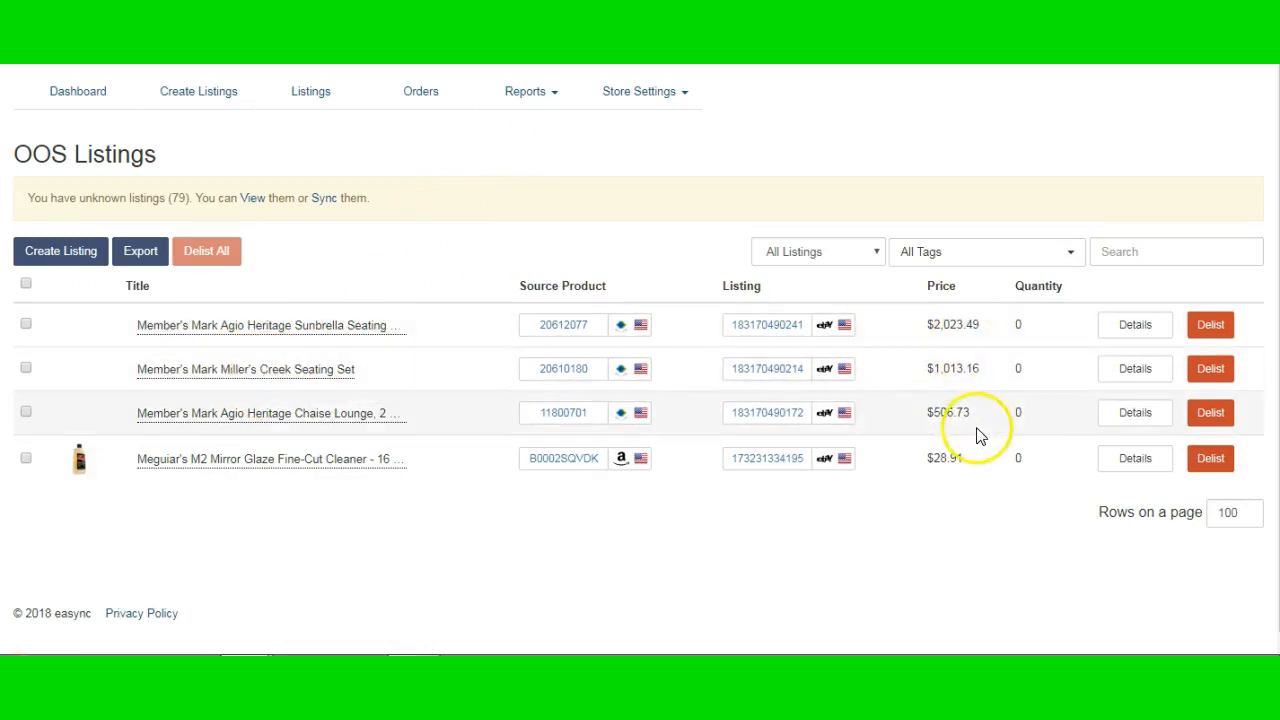
left_click(26, 284)
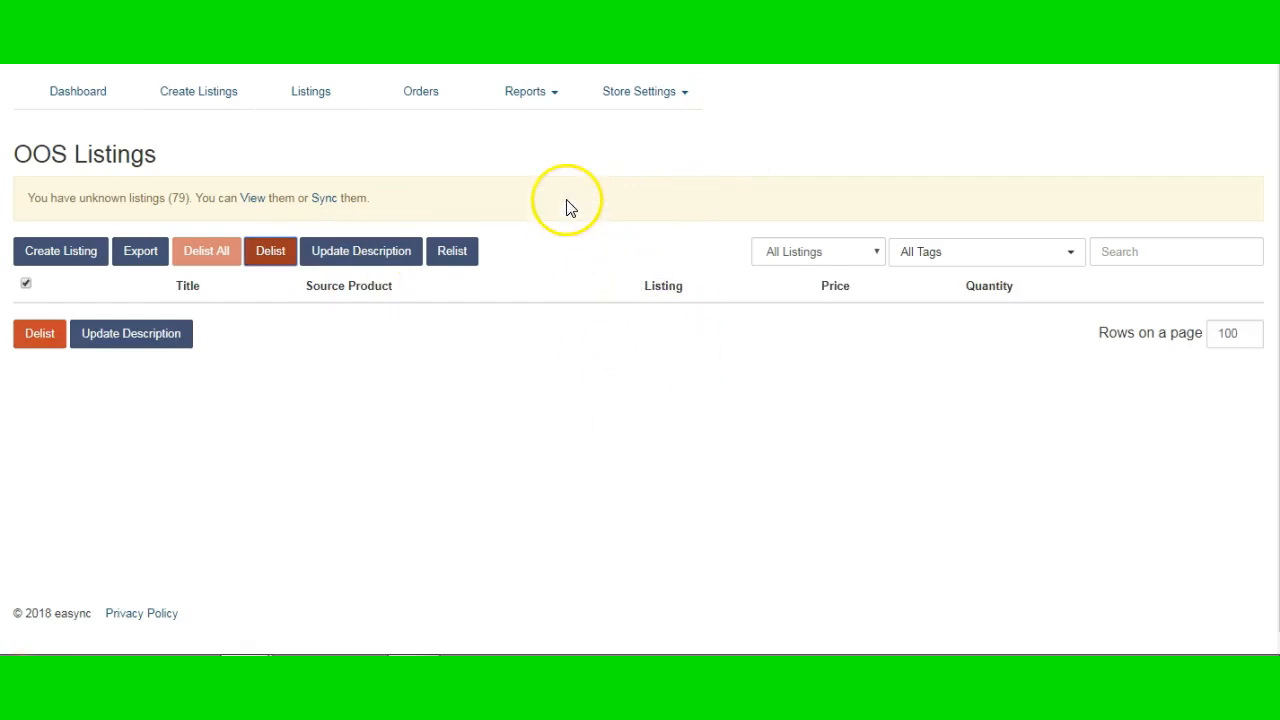
mouse_move(322, 148)
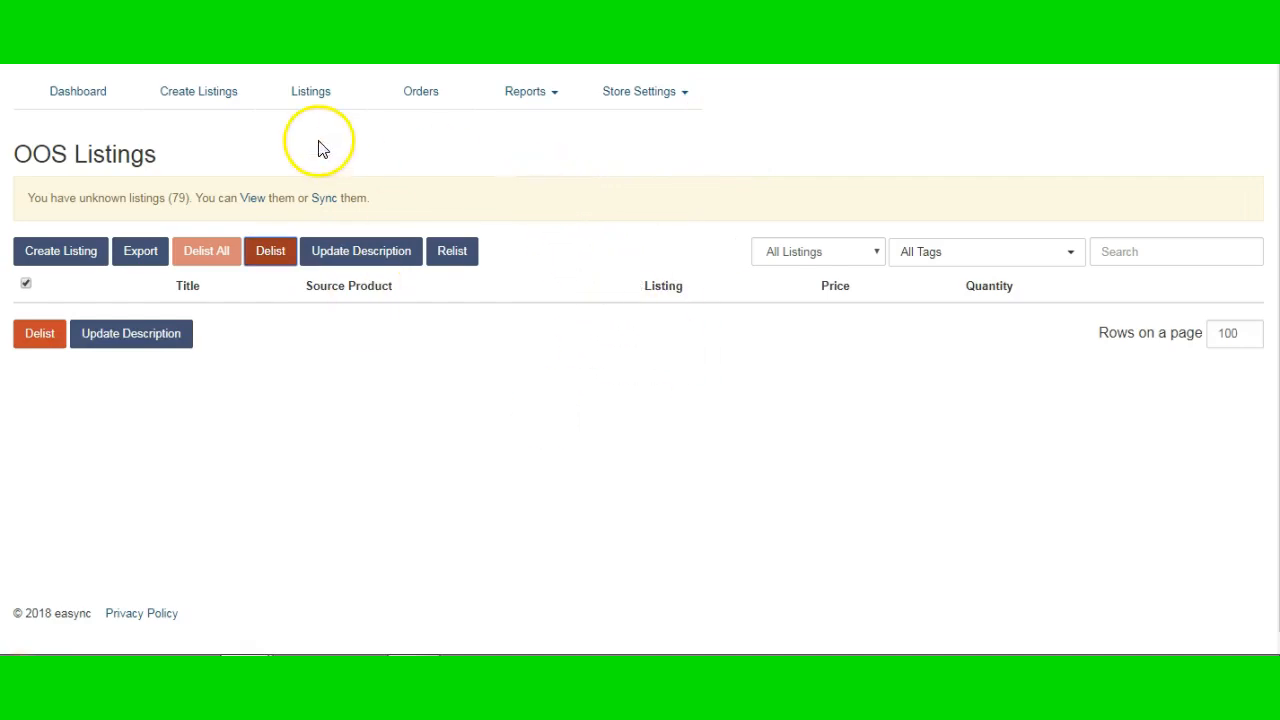
mouse_move(647, 425)
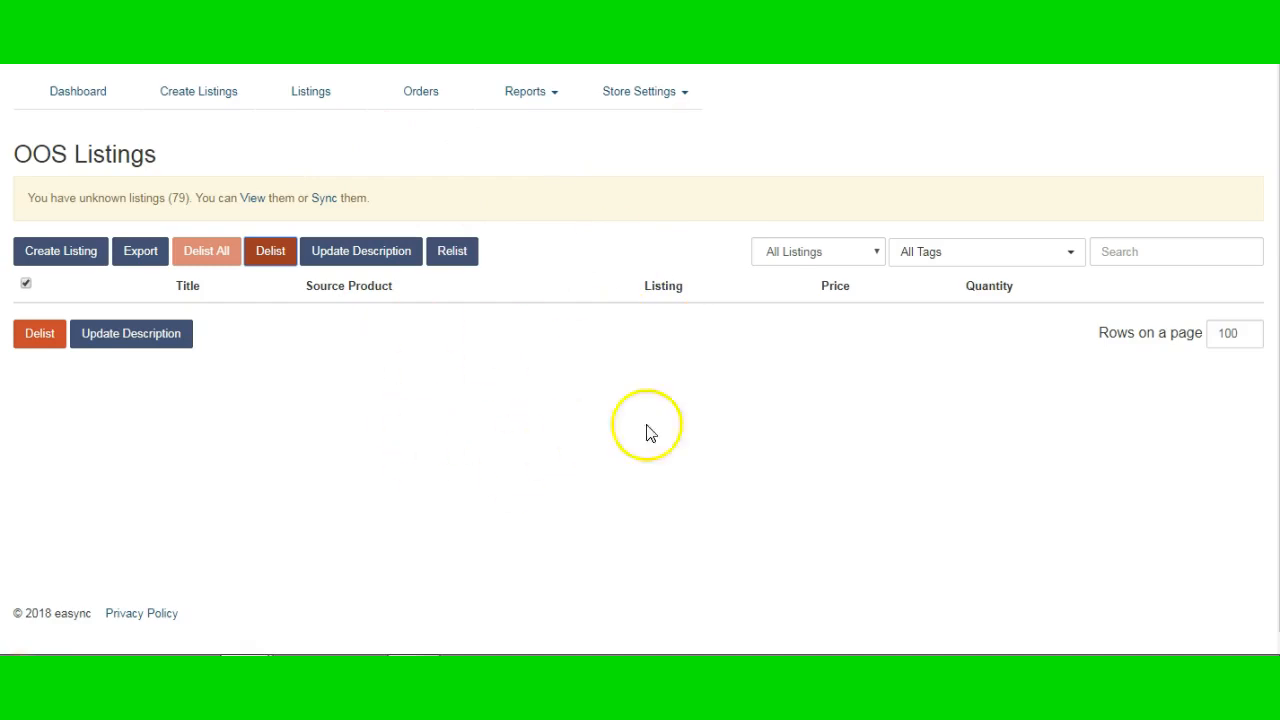
mouse_move(687, 358)
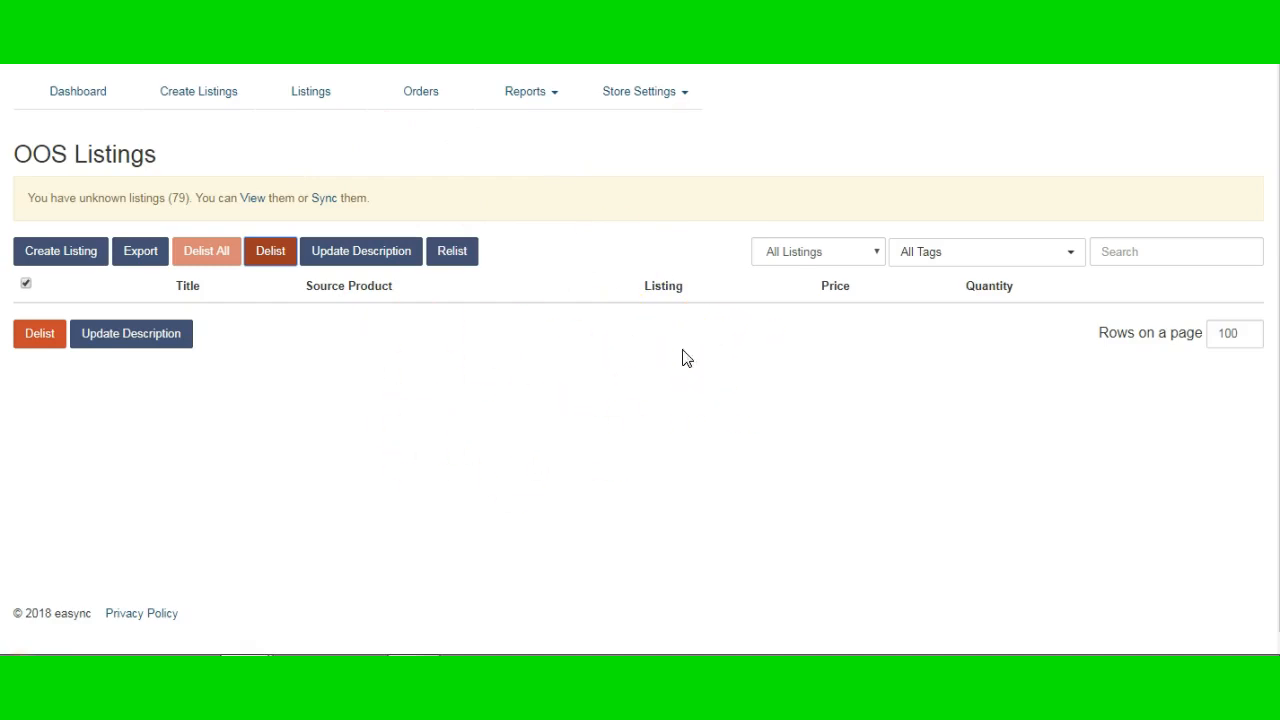